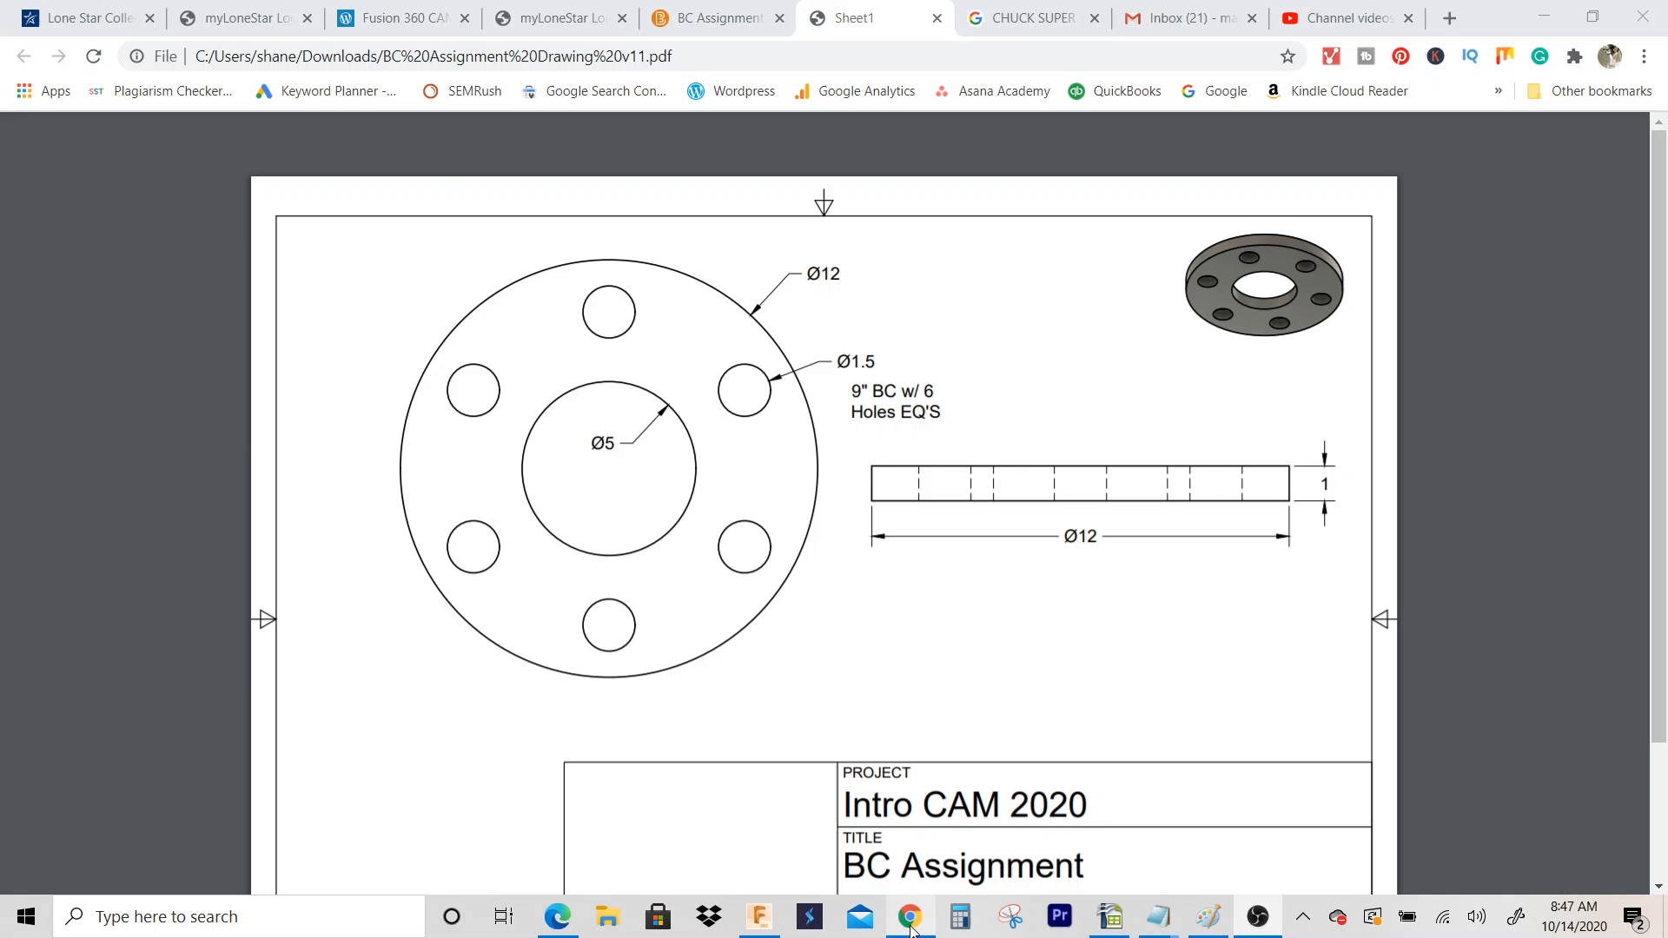
# Step: Scroll through the BC Assignment drawing to read the 12, 5 and 1.5-inch dimensions
pyautogui.scroll(-3)
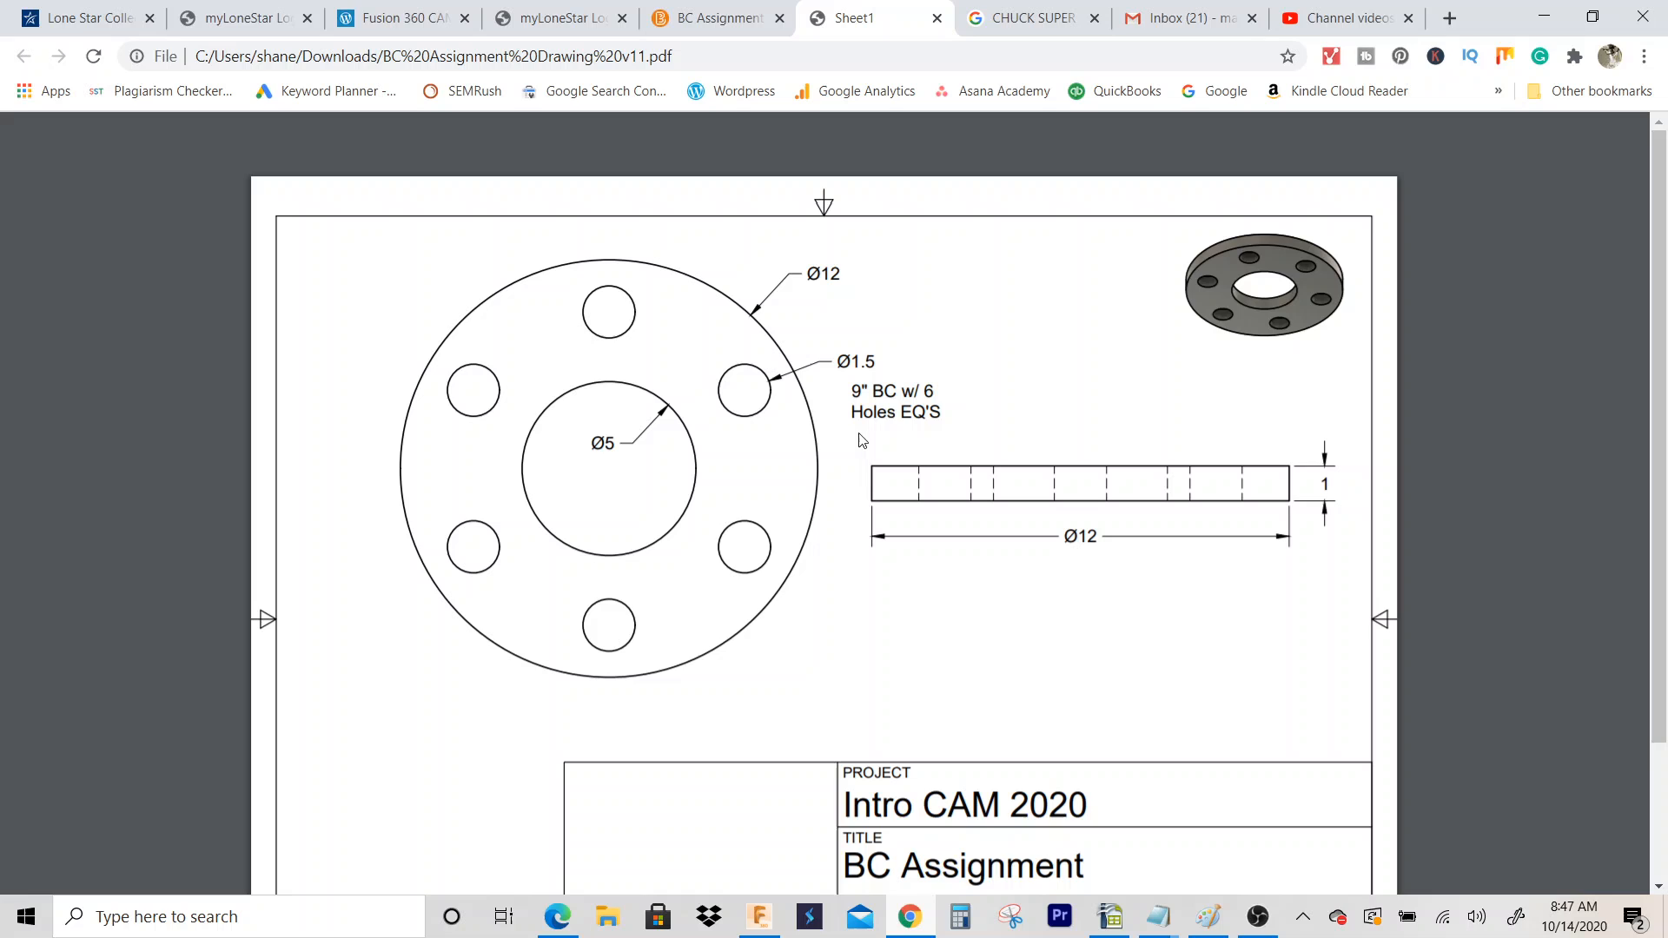
pyautogui.scroll(-3)
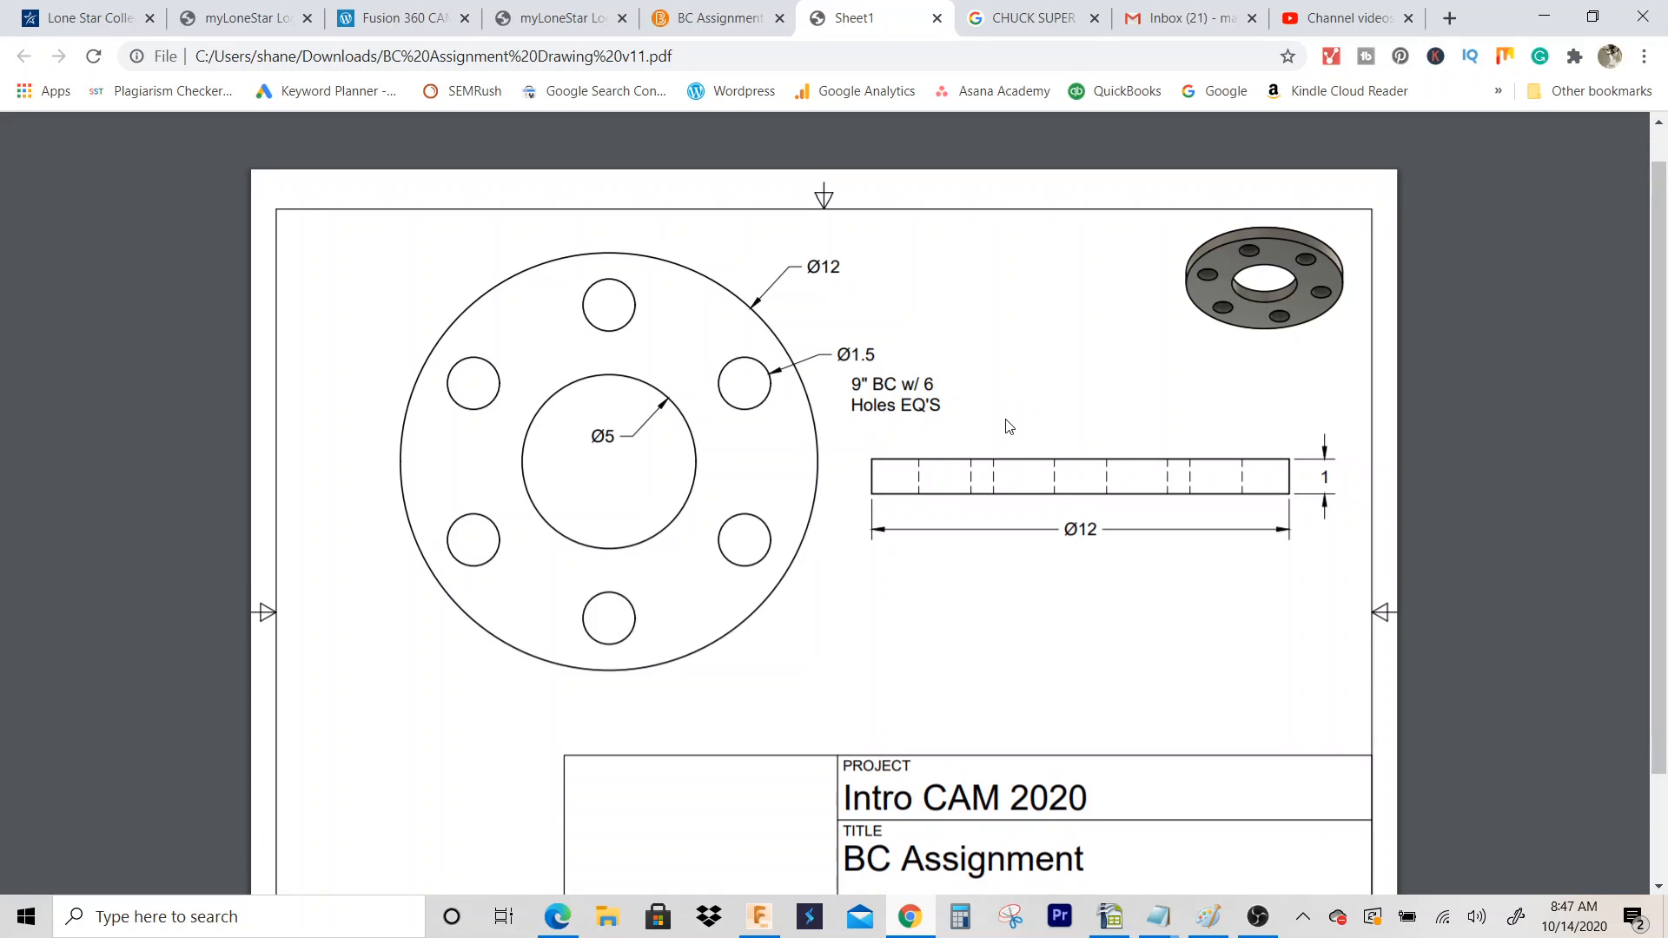
pyautogui.scroll(-3)
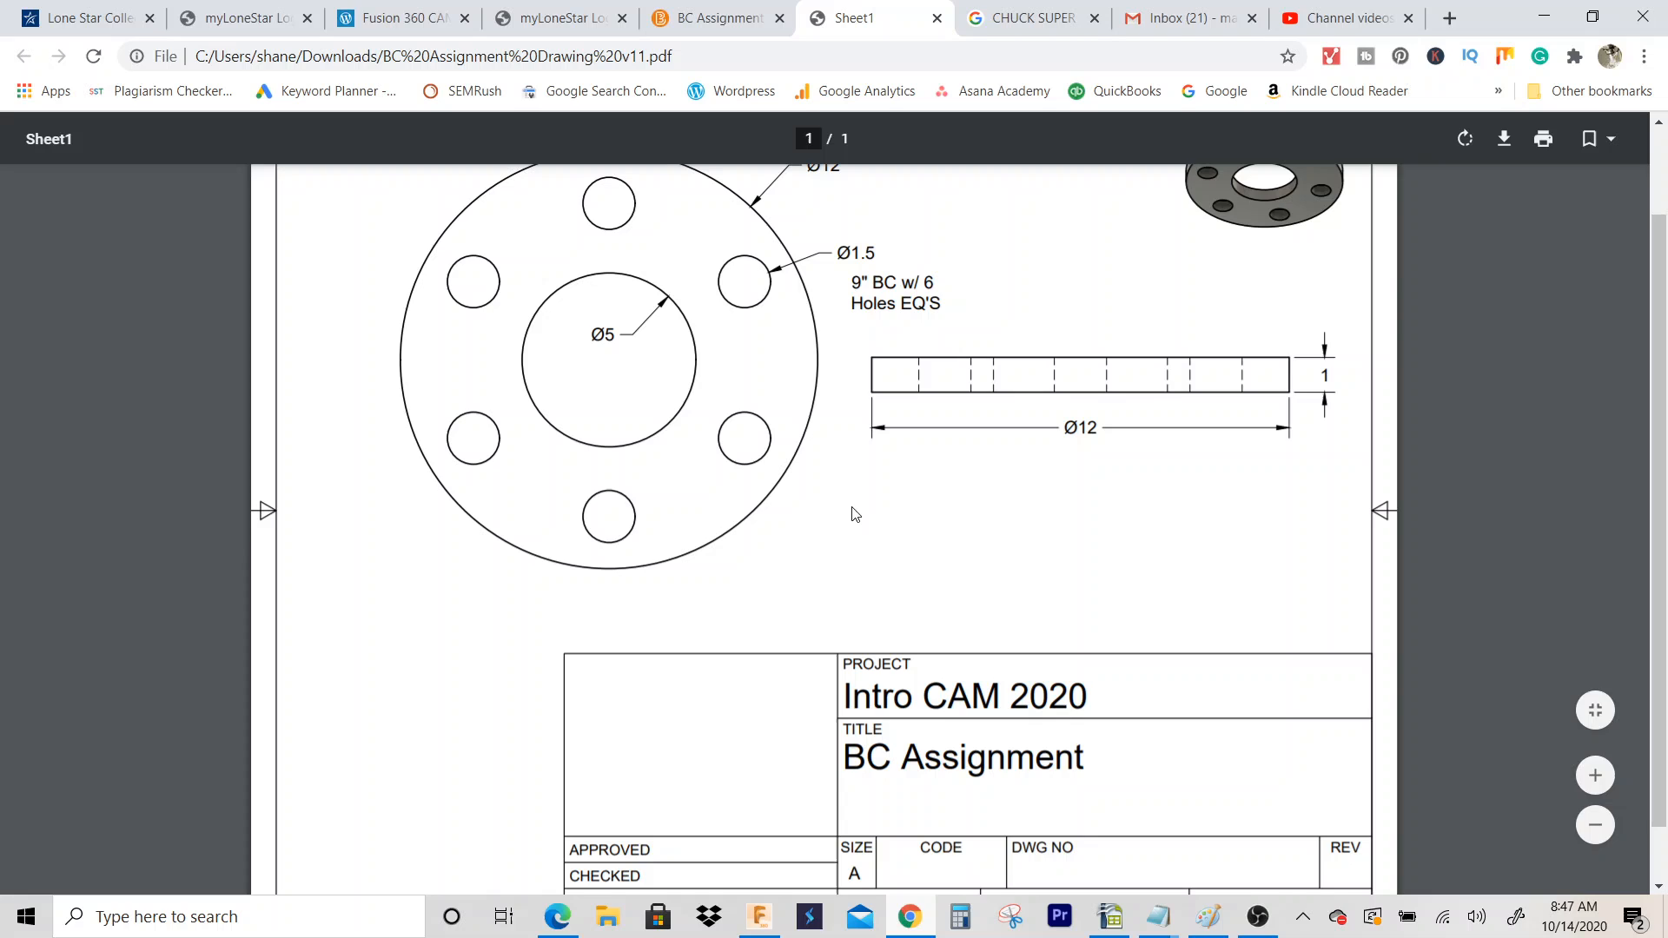
pyautogui.moveTo(876, 210)
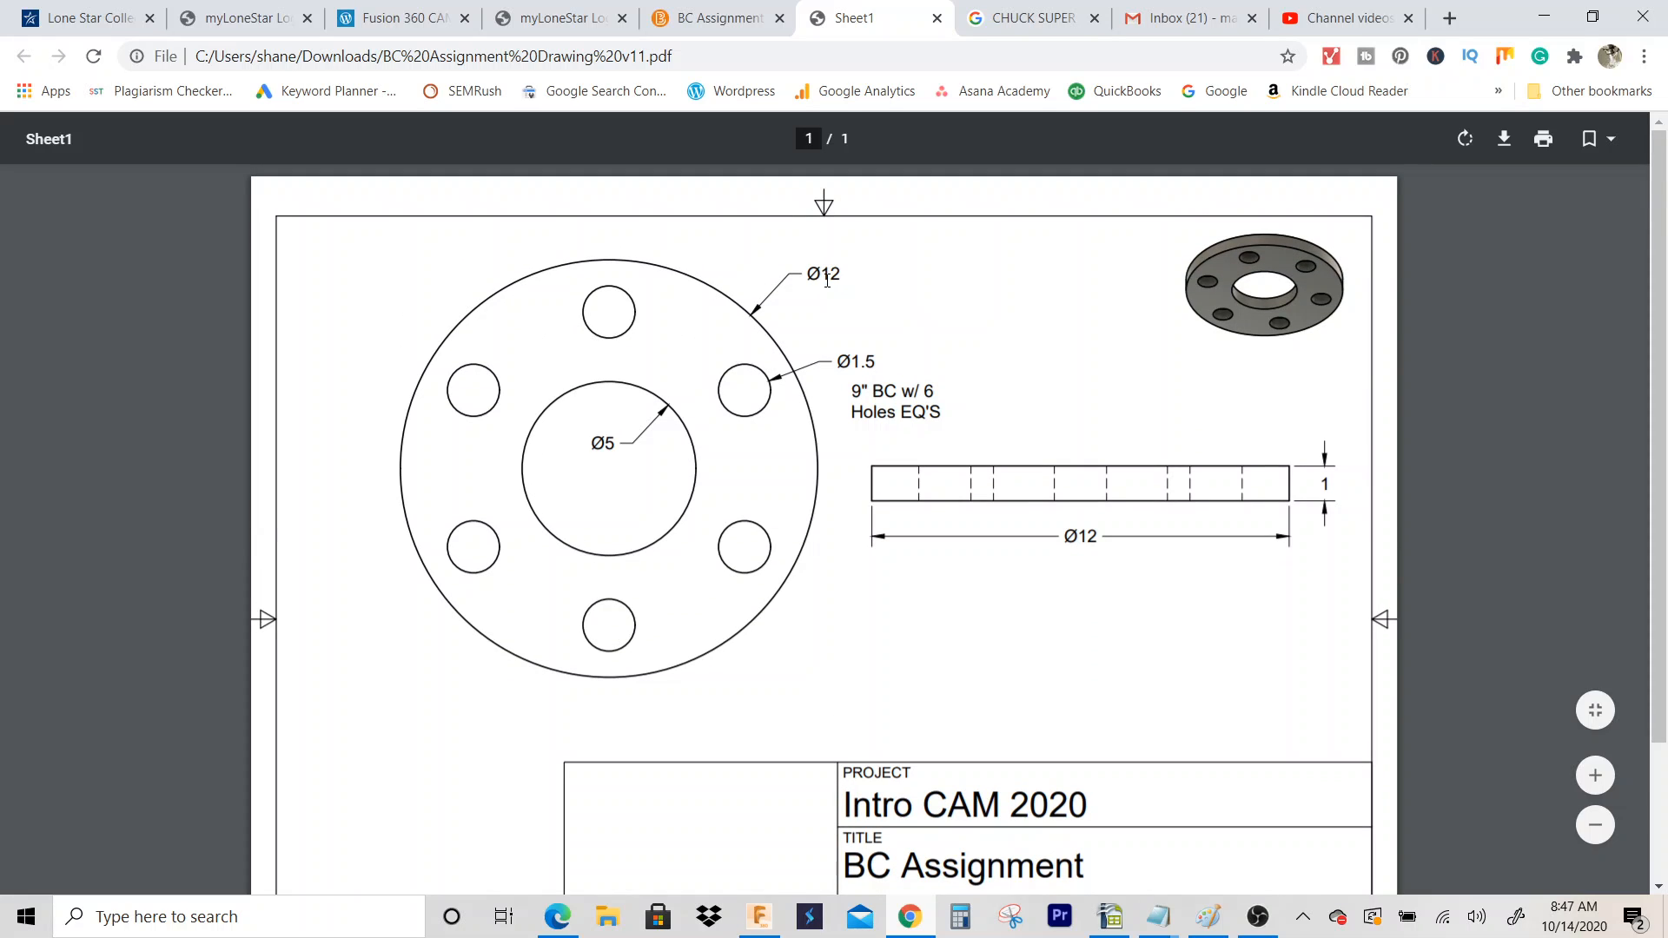
pyautogui.moveTo(654, 468)
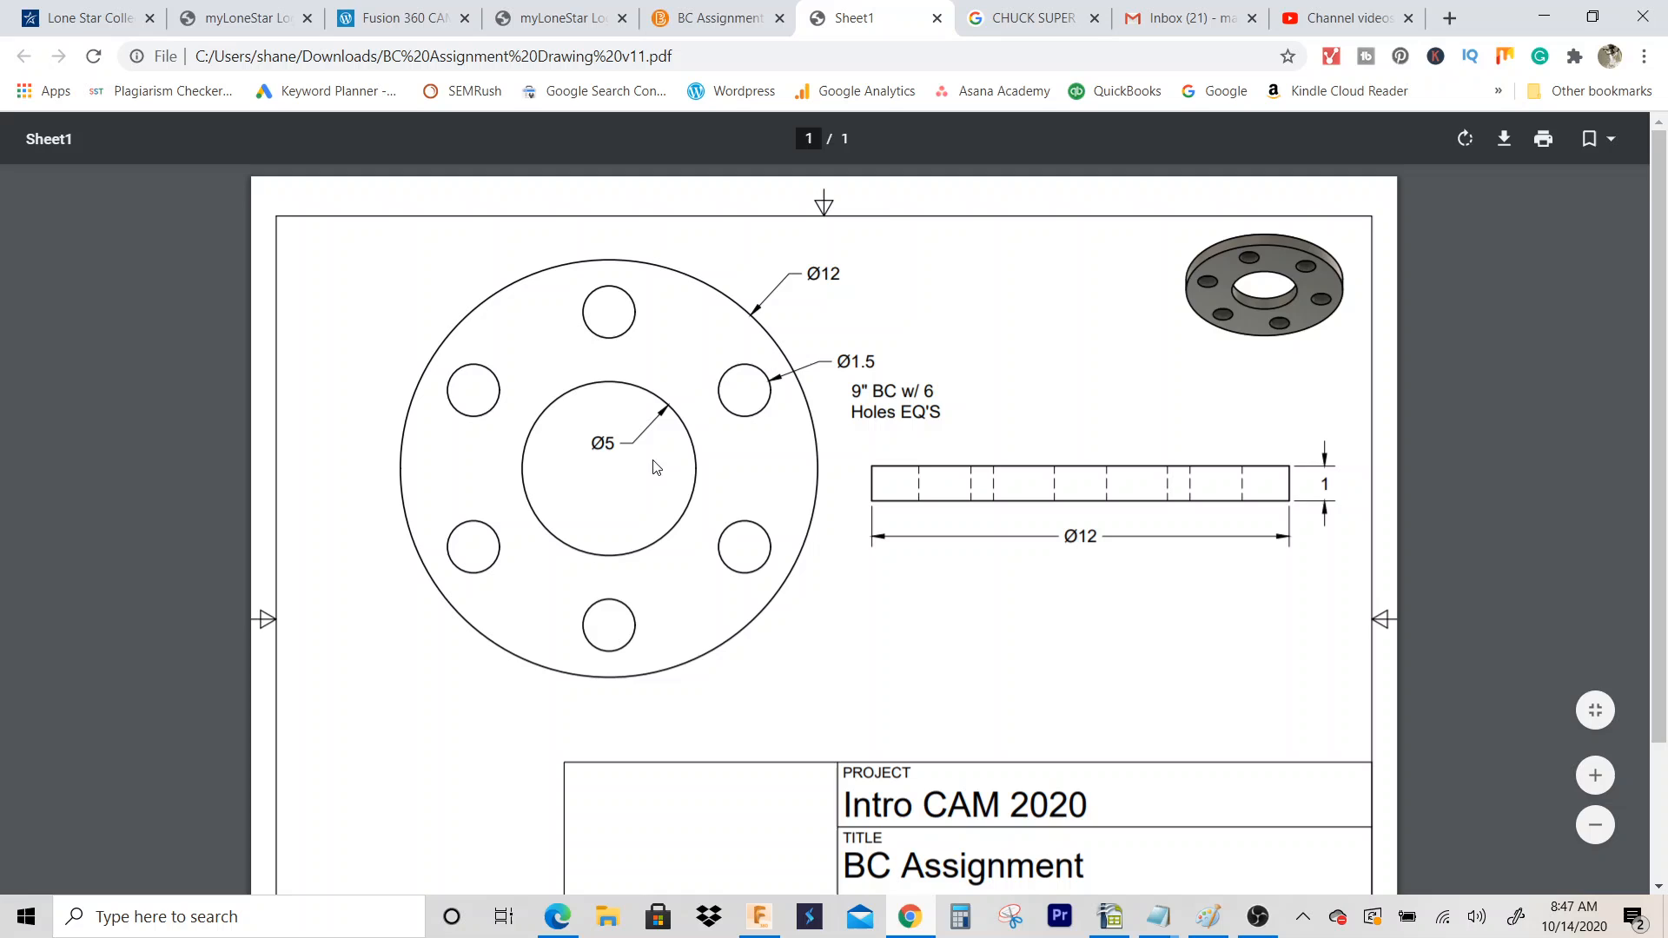
pyautogui.moveTo(1109, 466)
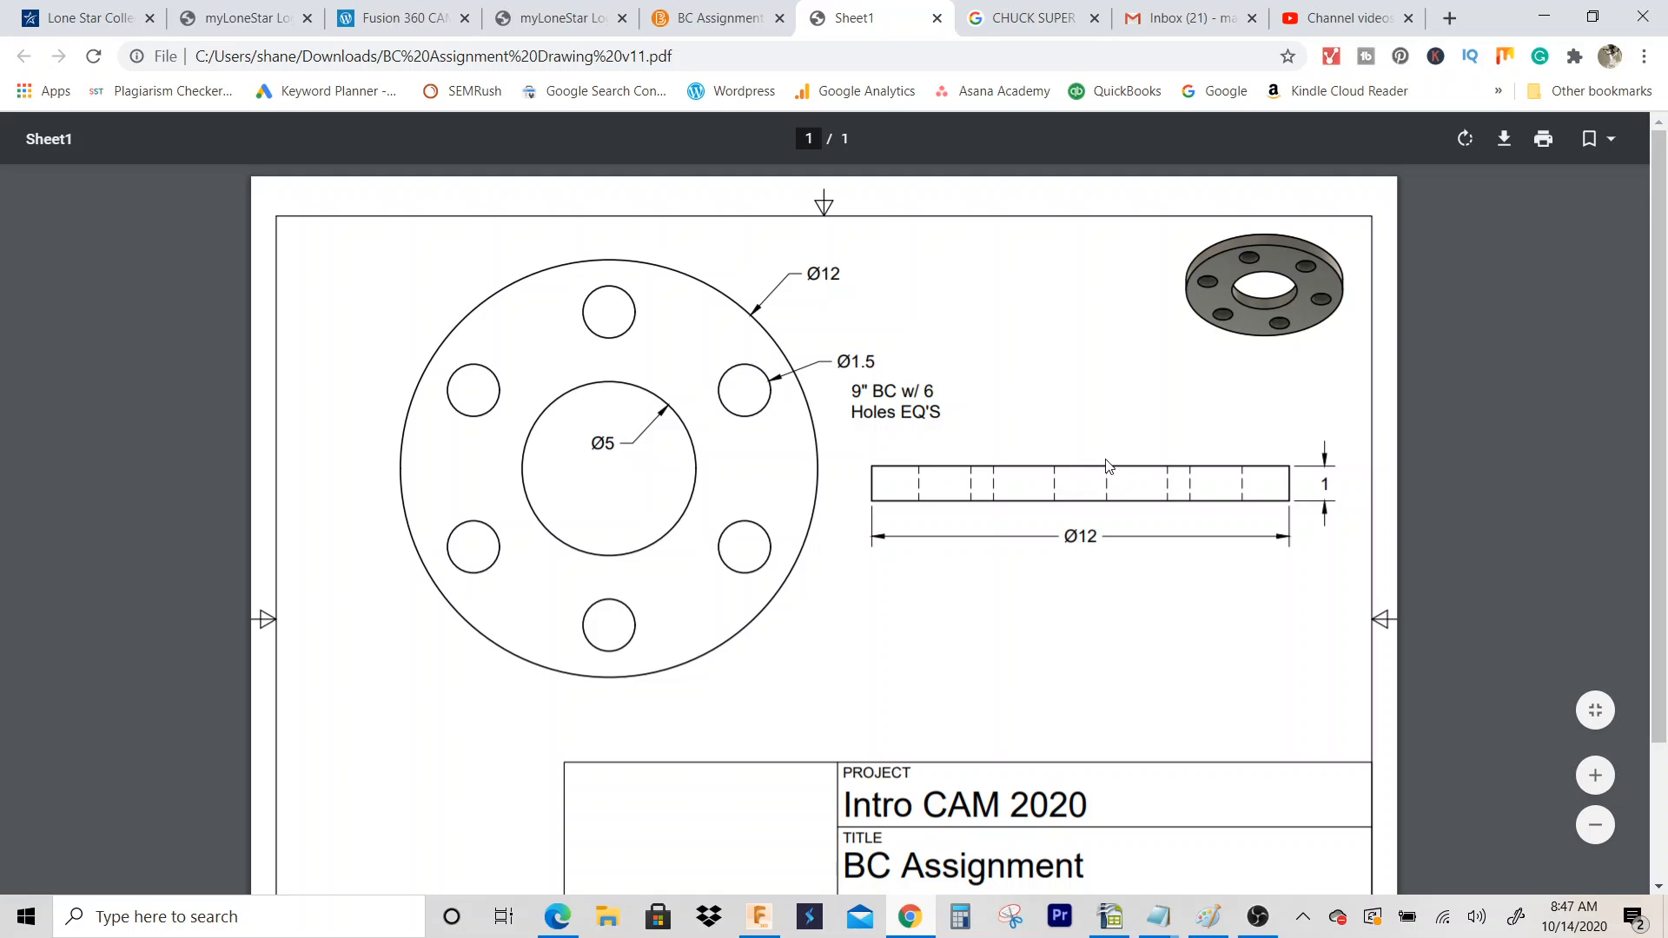
pyautogui.moveTo(906, 717)
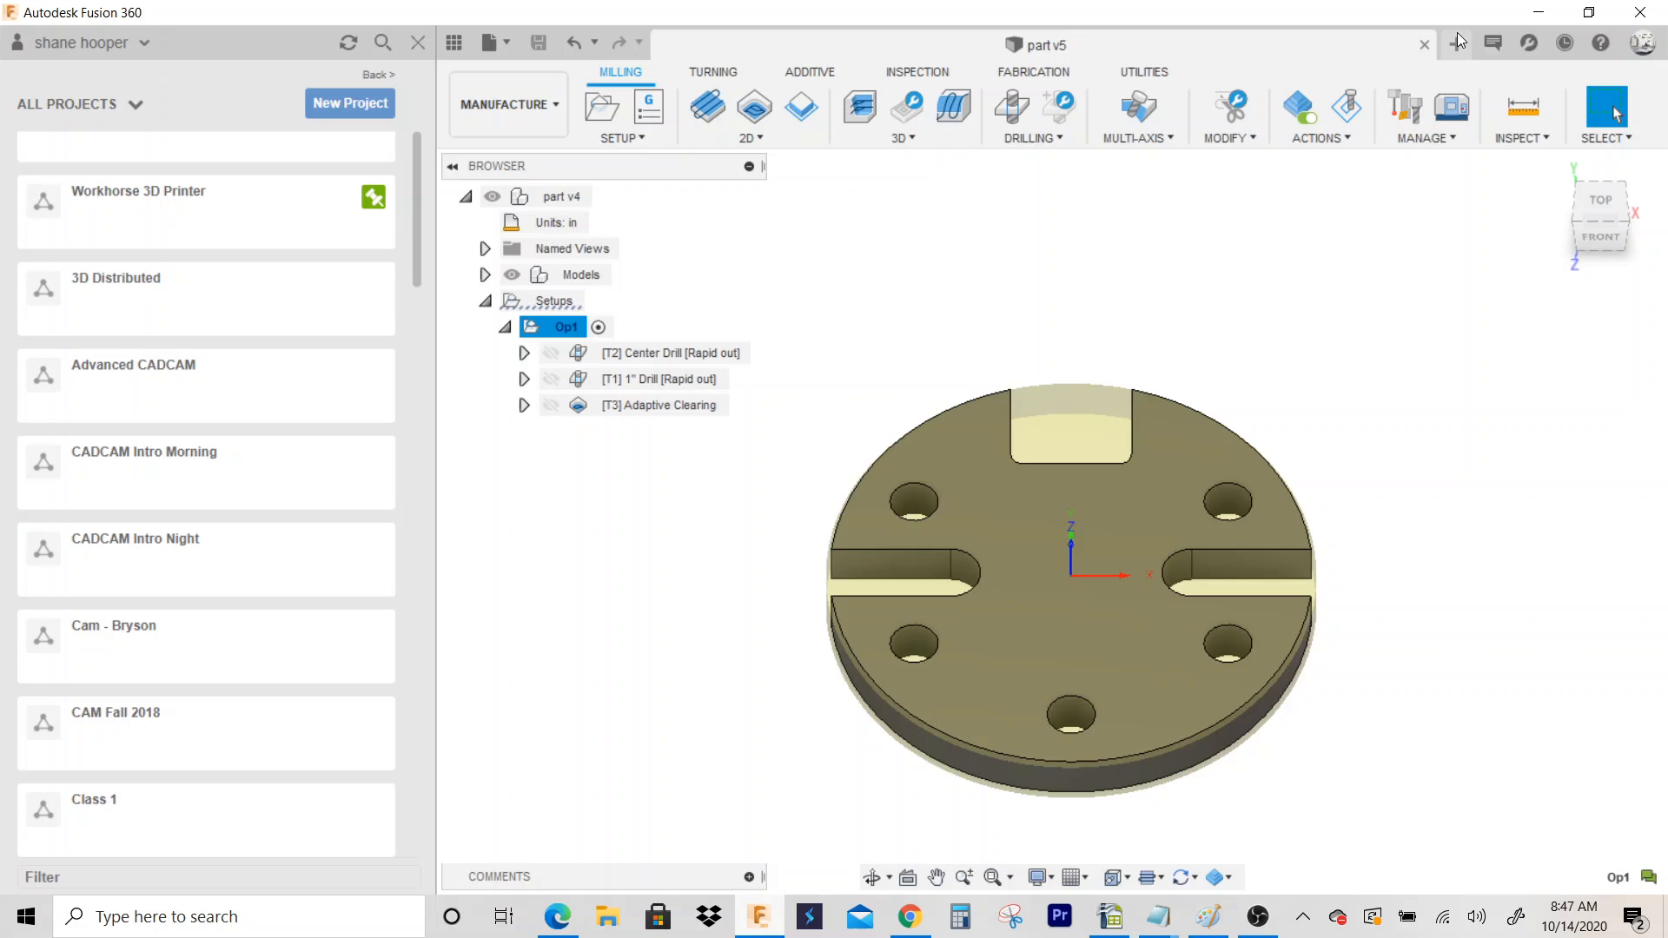
# Step: In a new design, sketch a 12-inch circle and a 5-inch bore circle at the origin
pyautogui.click(1454, 44)
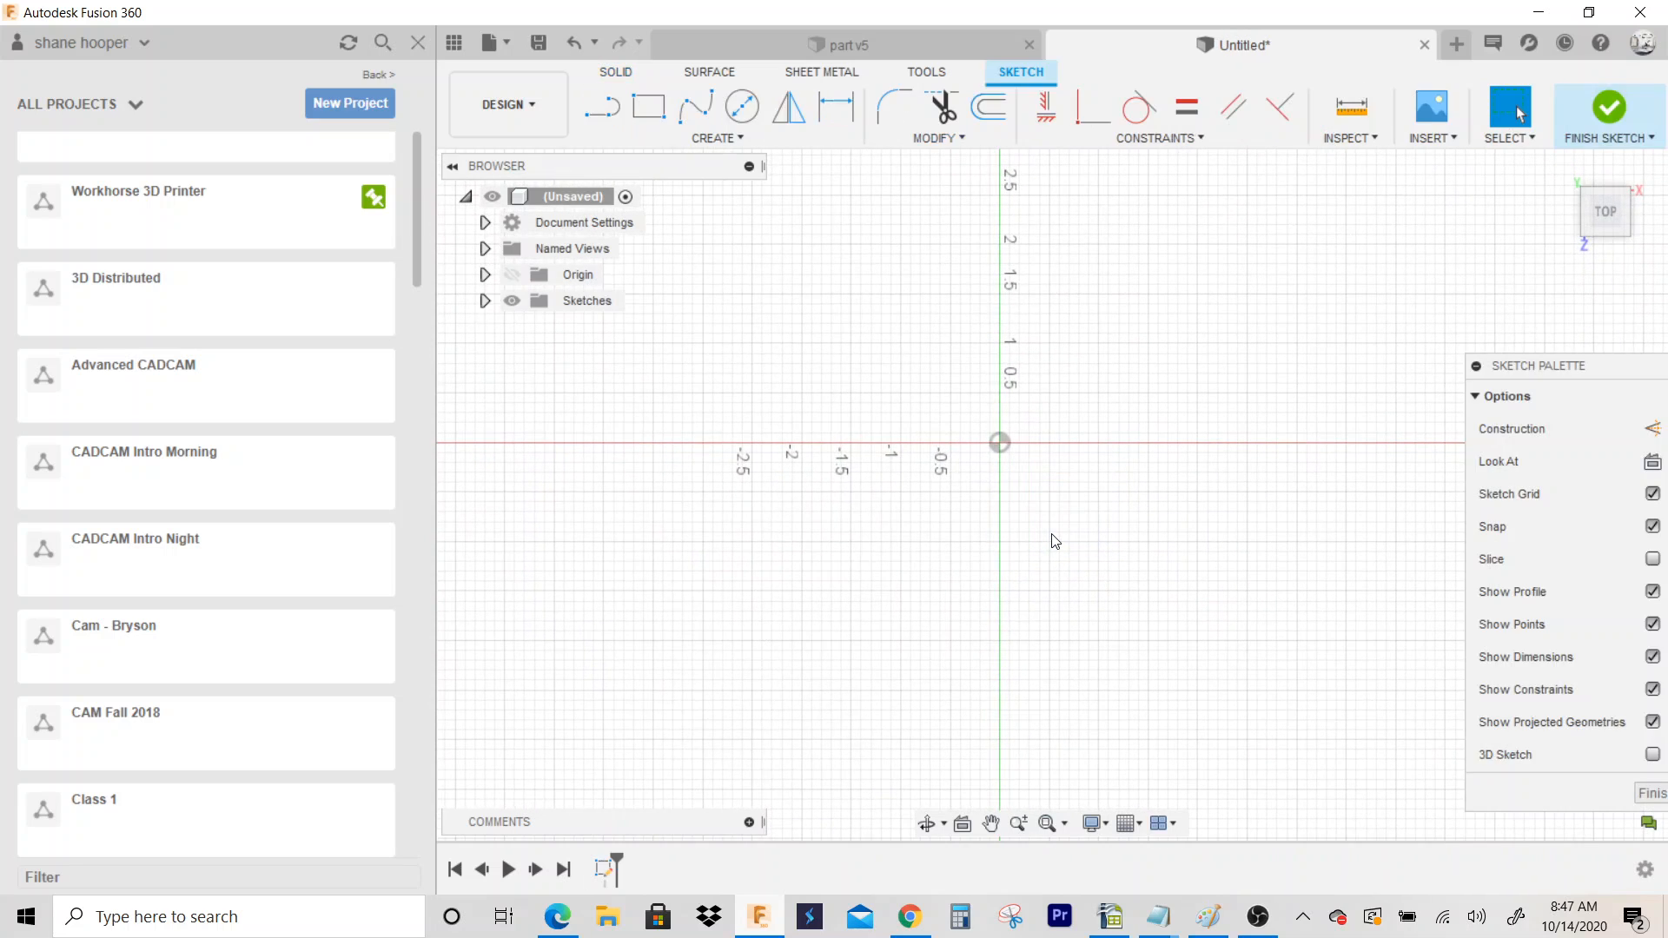
pyautogui.moveTo(743, 106)
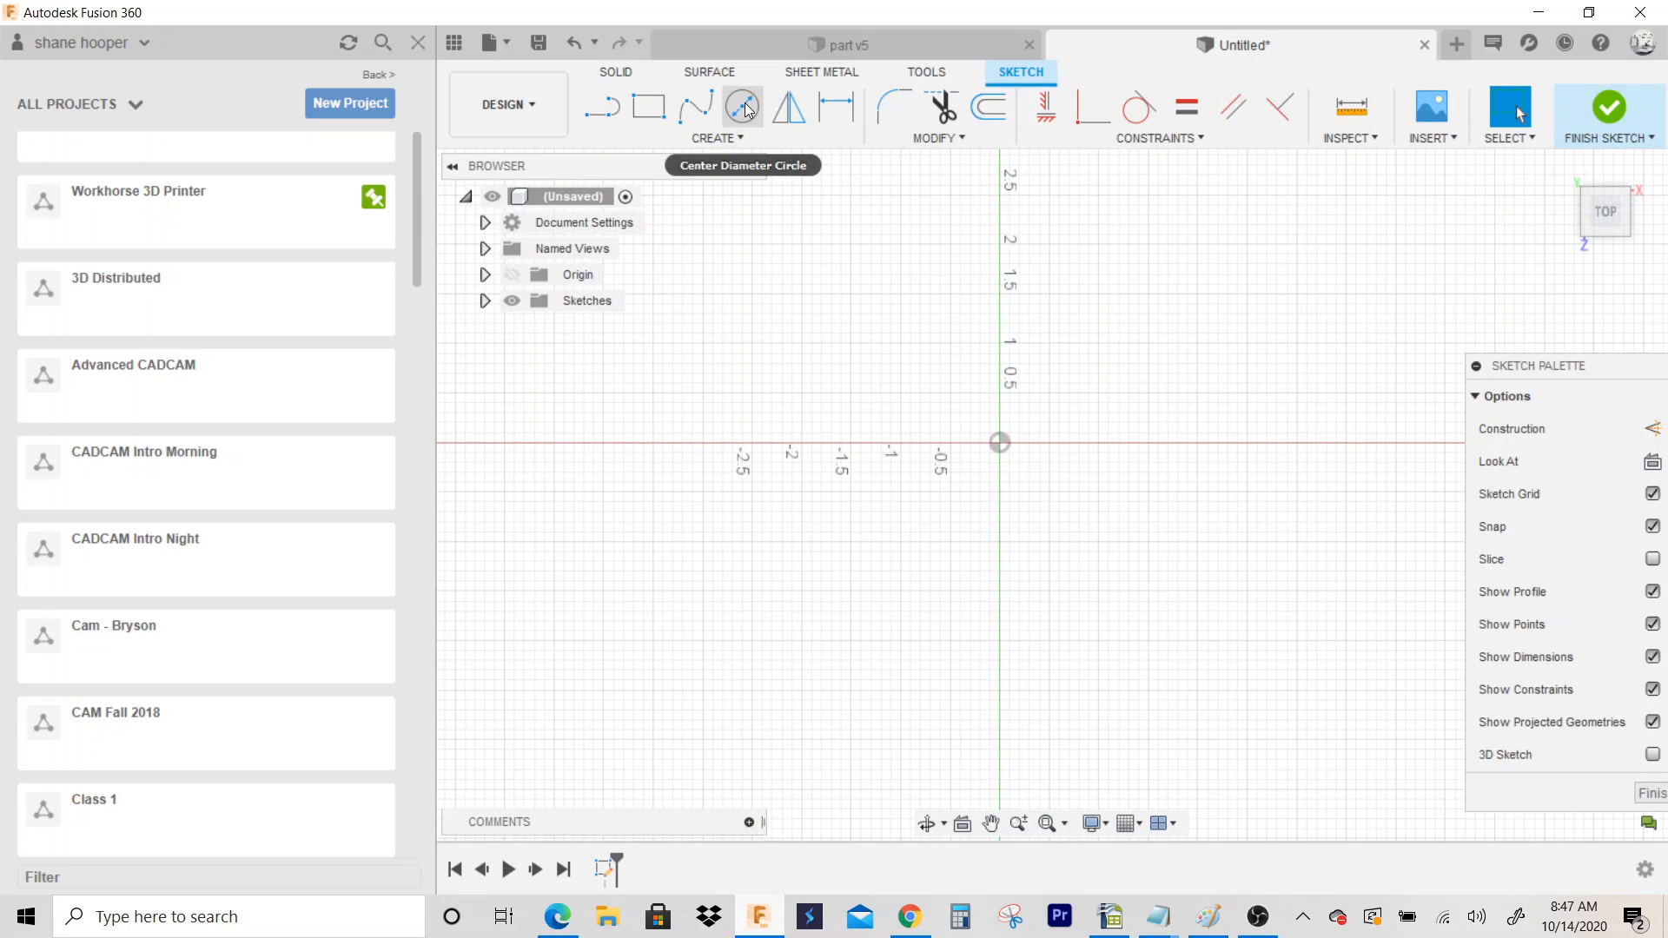
pyautogui.click(741, 106)
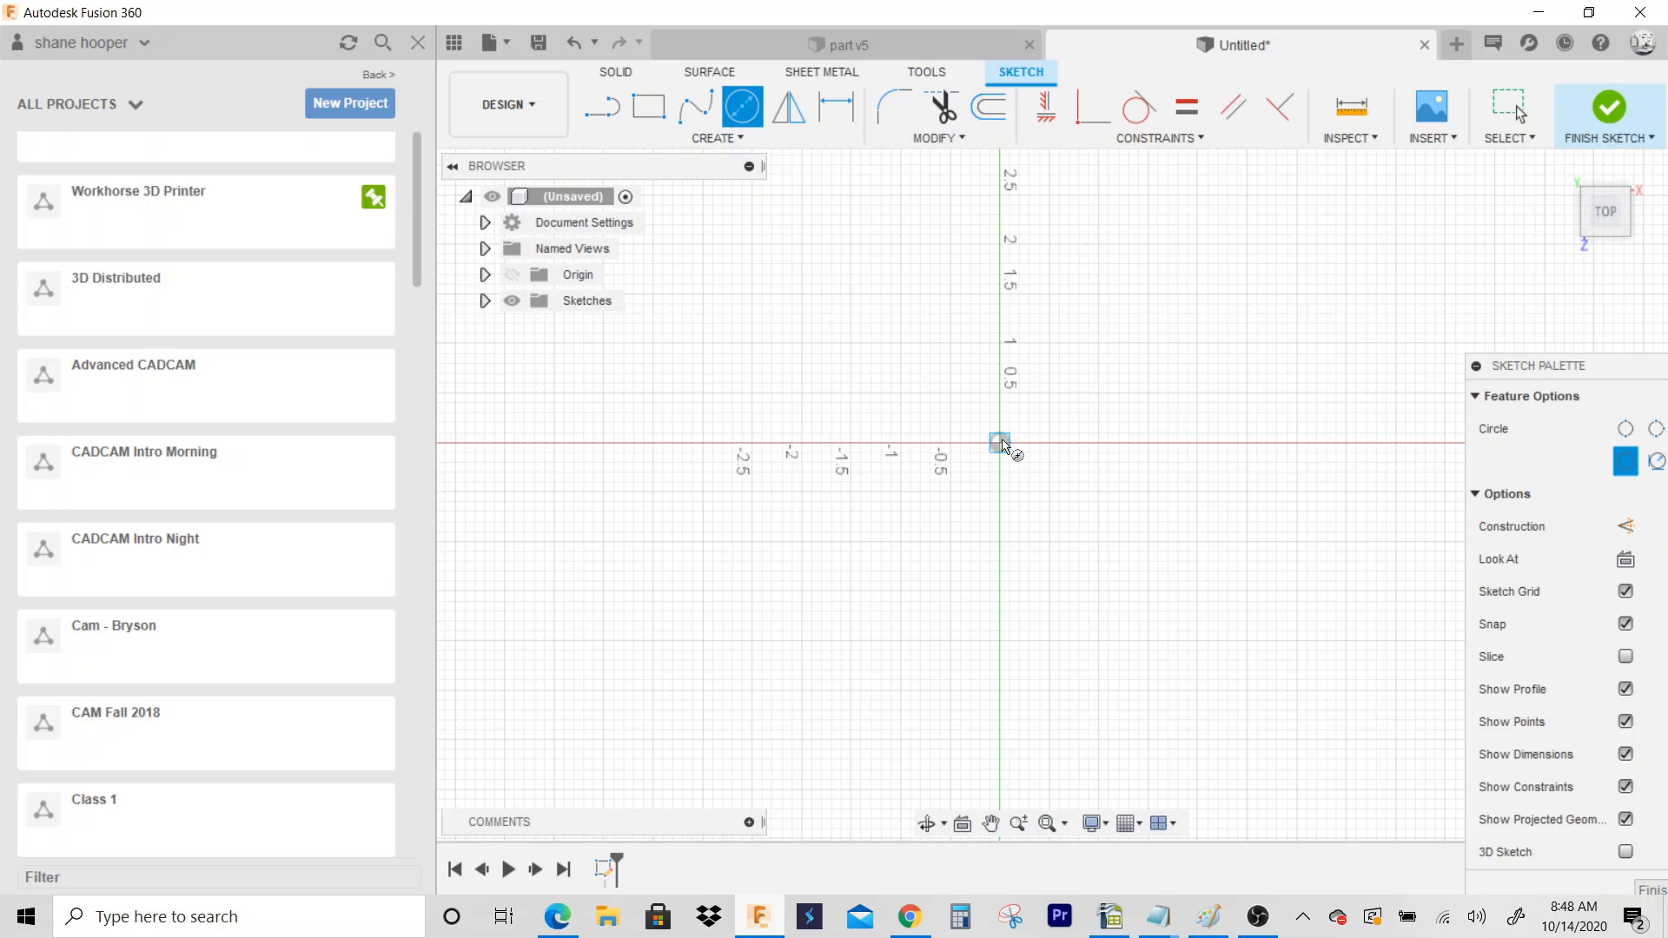
pyautogui.moveTo(998, 441); pyautogui.dragTo(1099, 495)
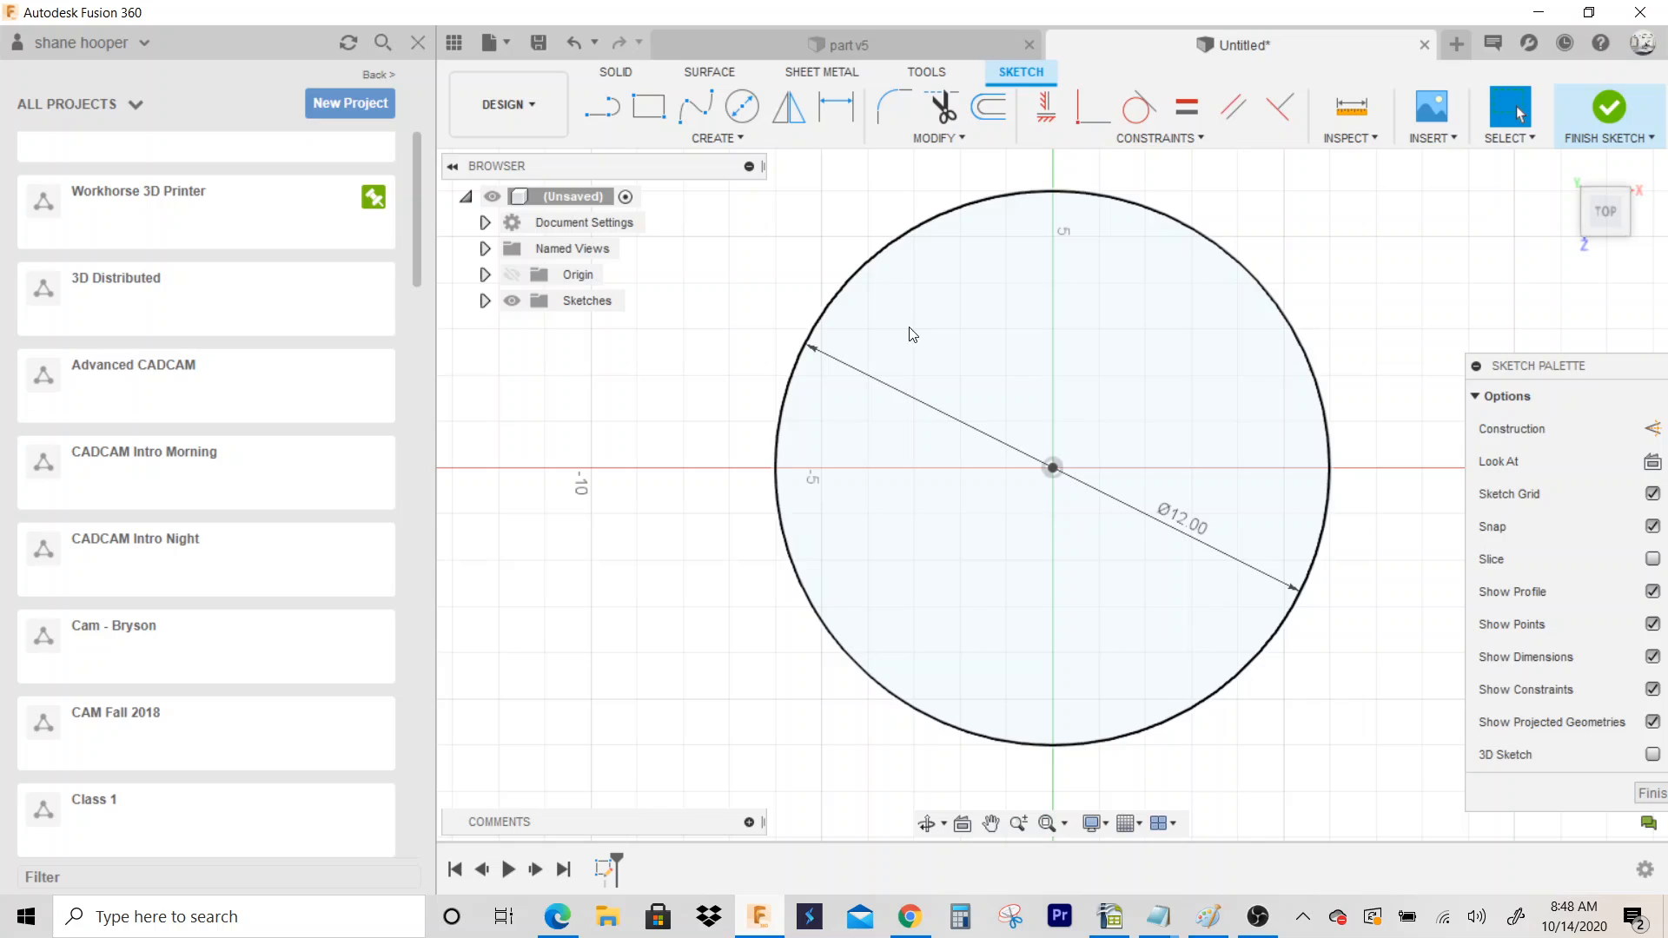
pyautogui.click(743, 106)
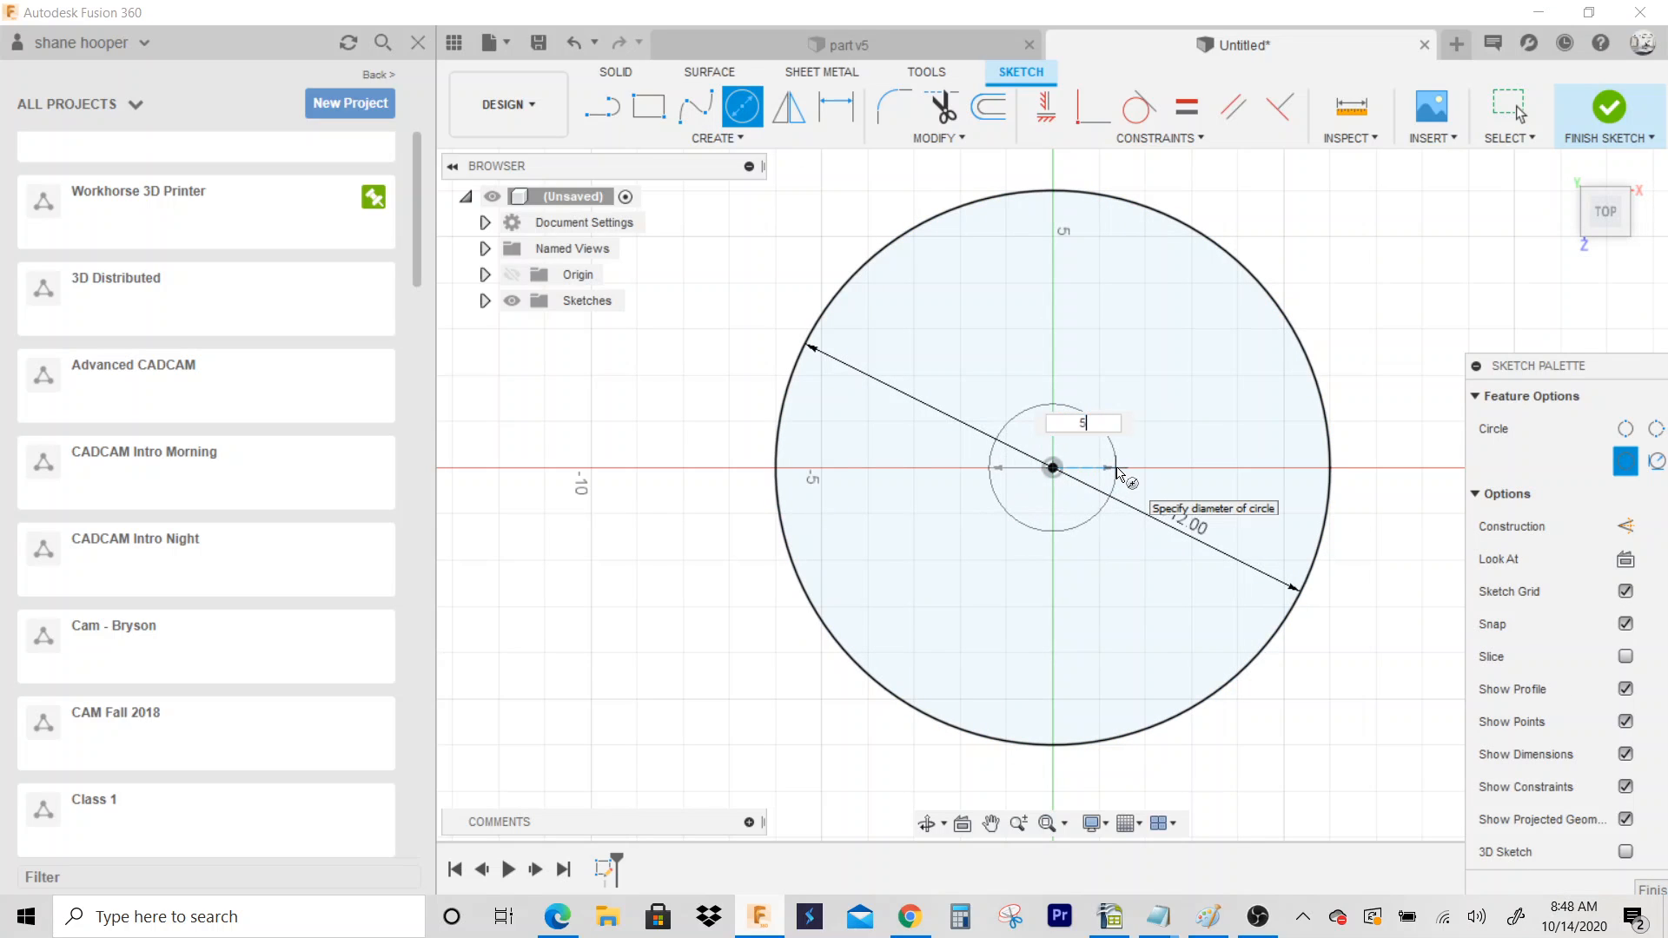
pyautogui.write('5')
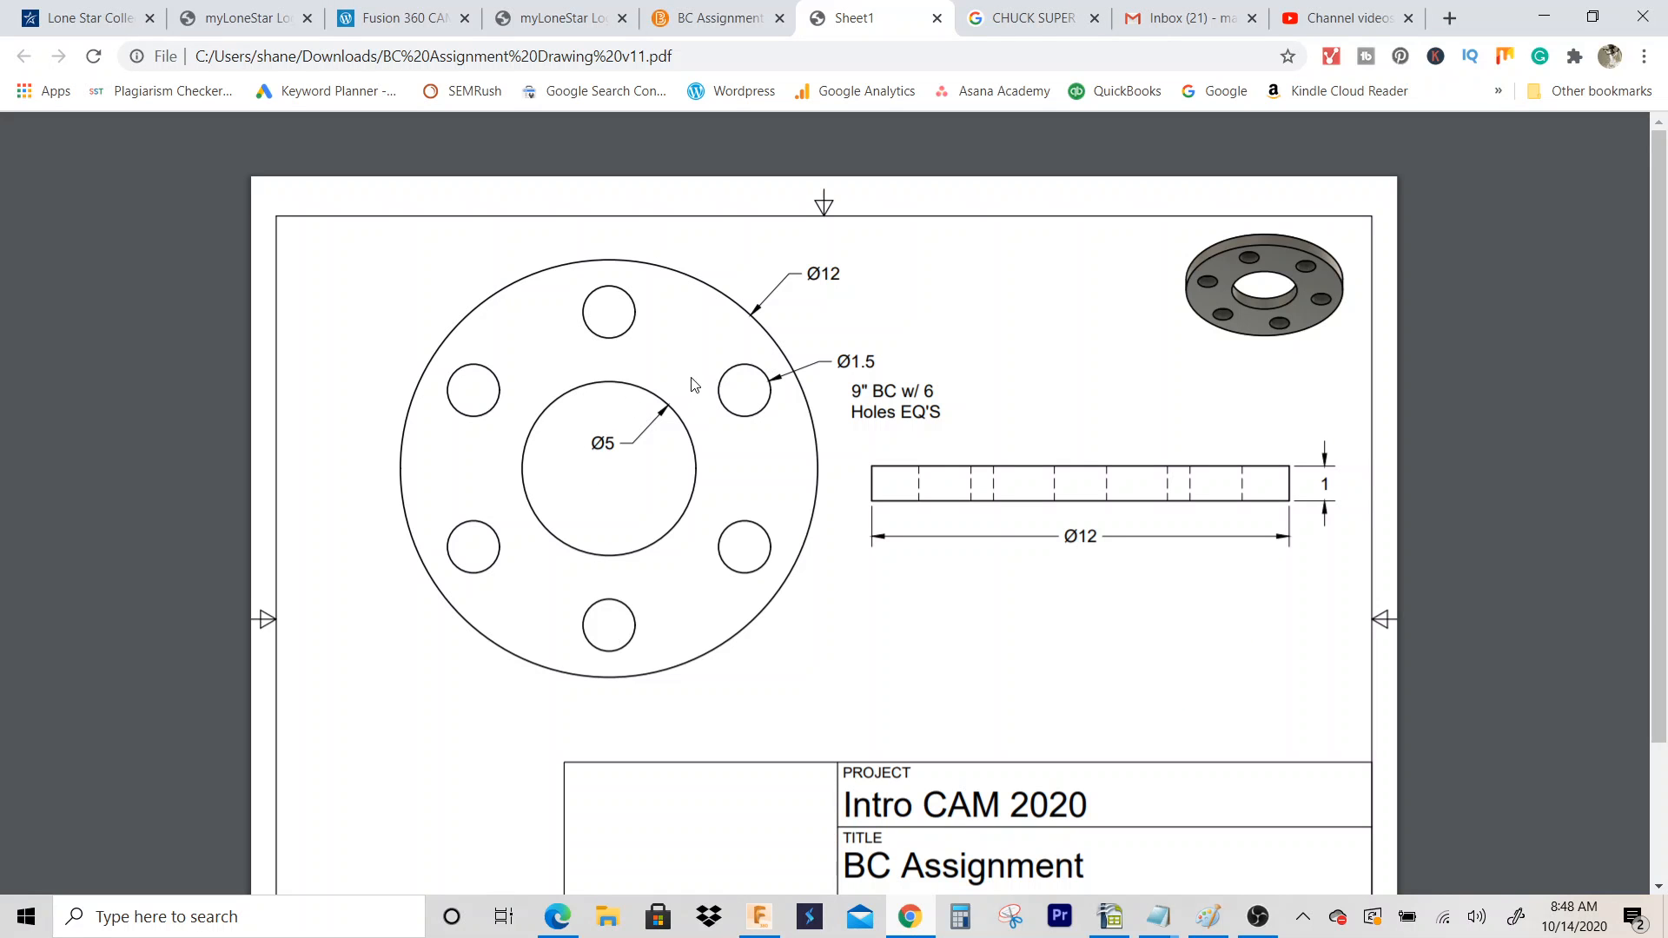
pyautogui.moveTo(871, 406)
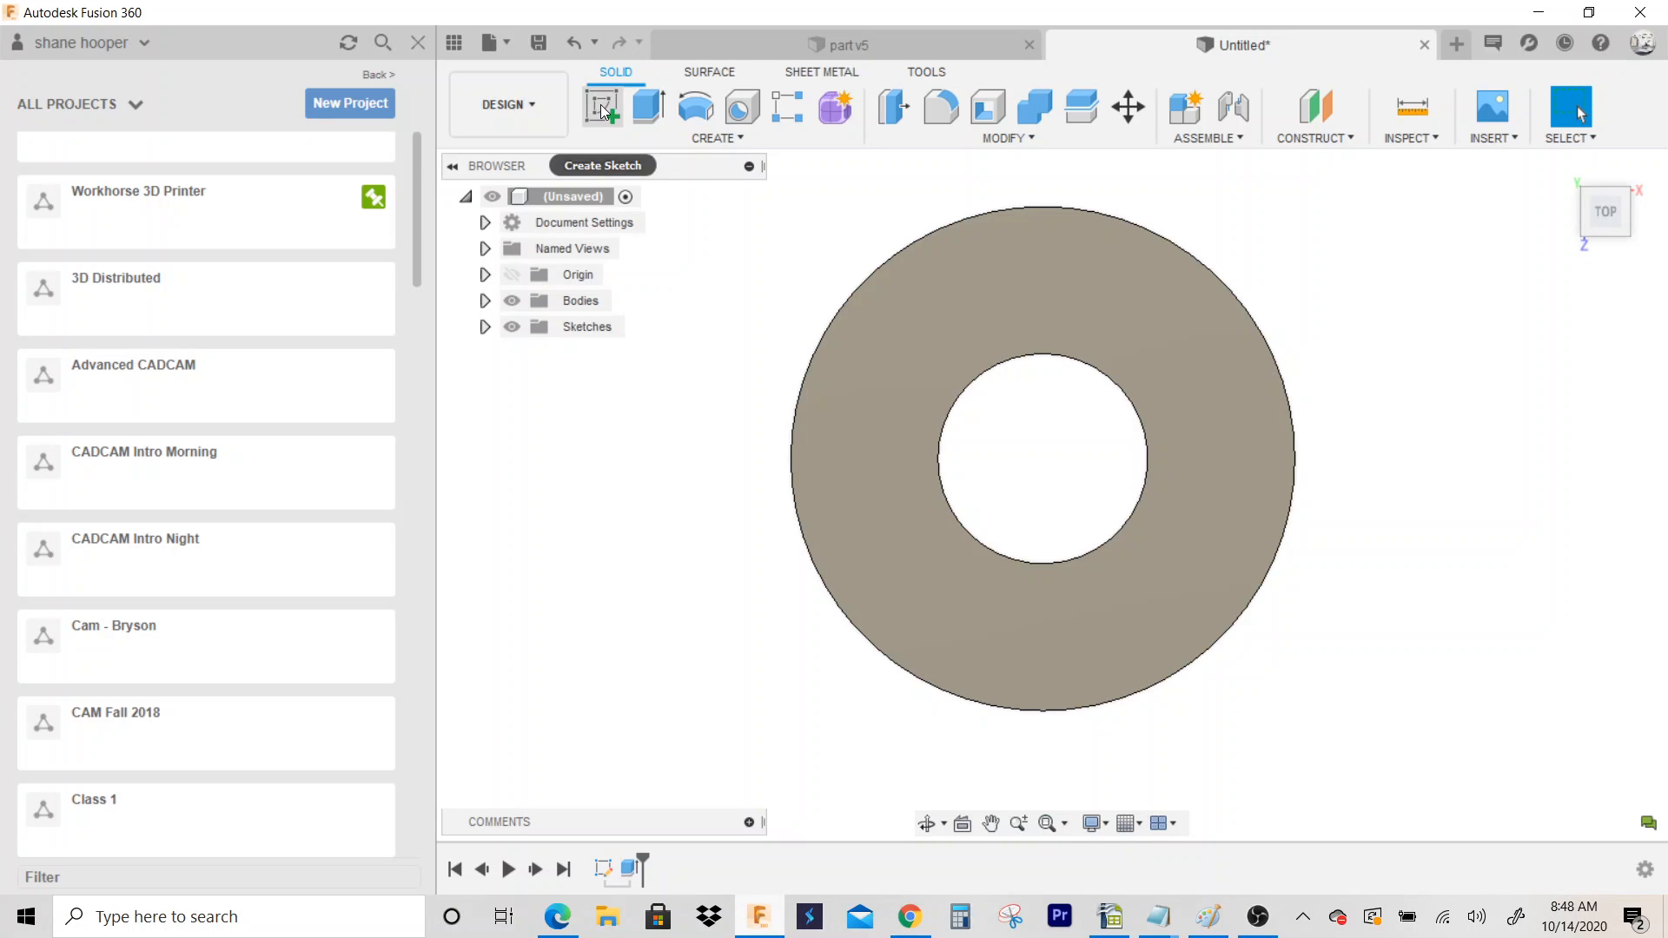
# Step: Start a sketch on the ring face for a 1.5-inch hole 4.5 inches above centre
pyautogui.click(601, 104)
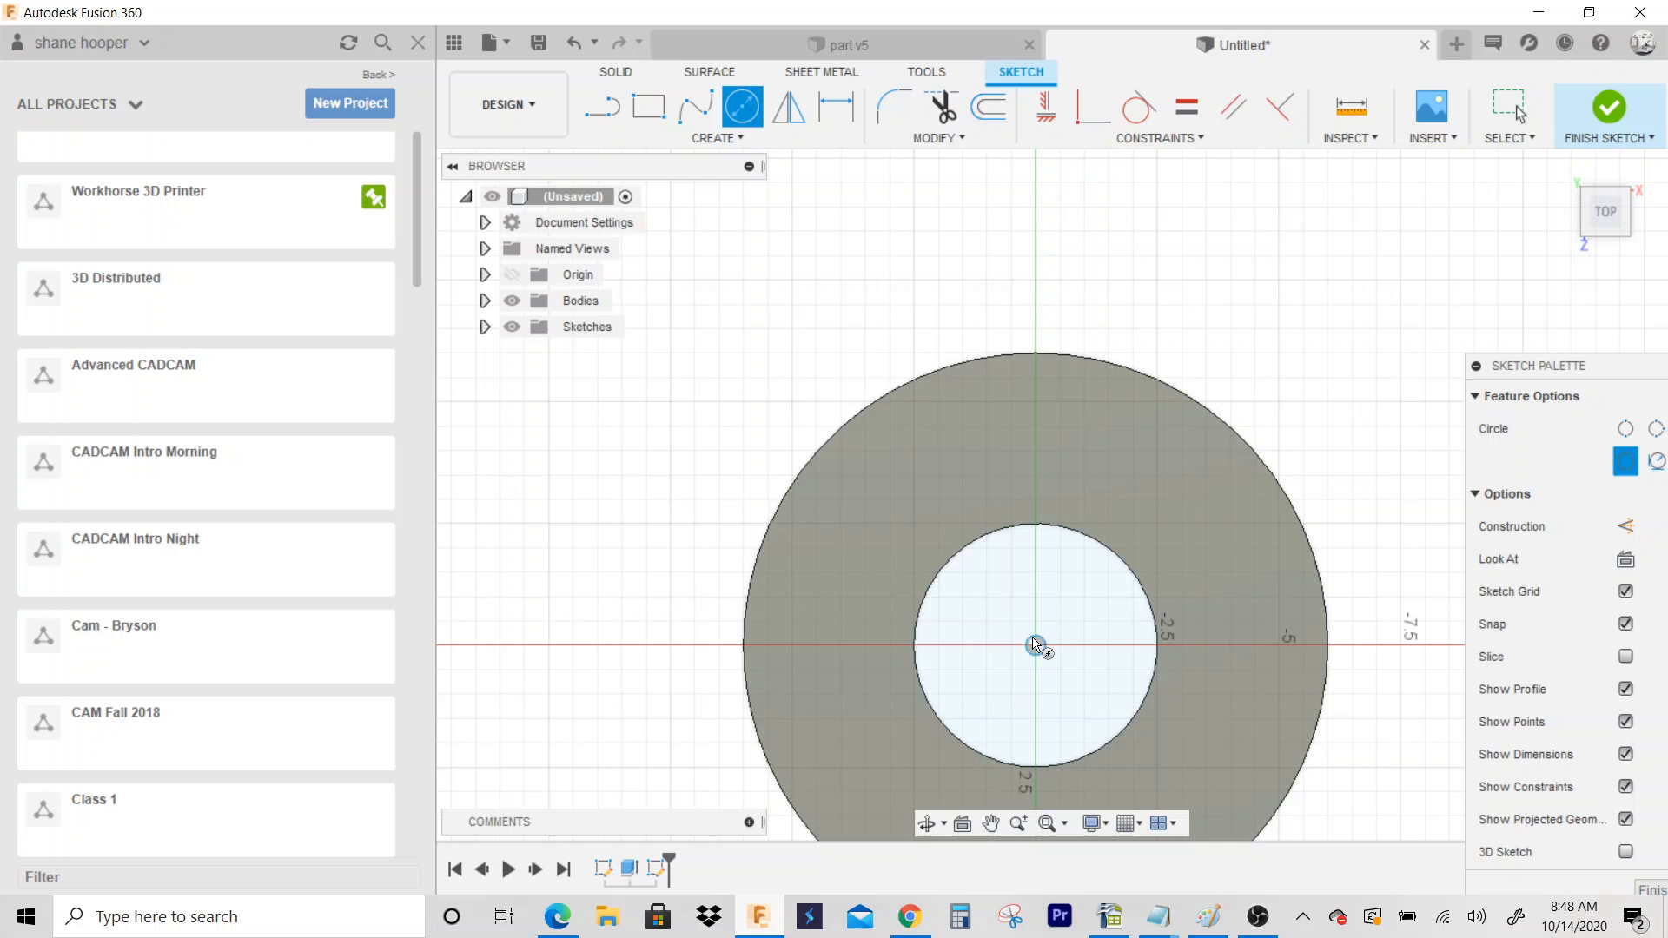
pyautogui.moveTo(1041, 498)
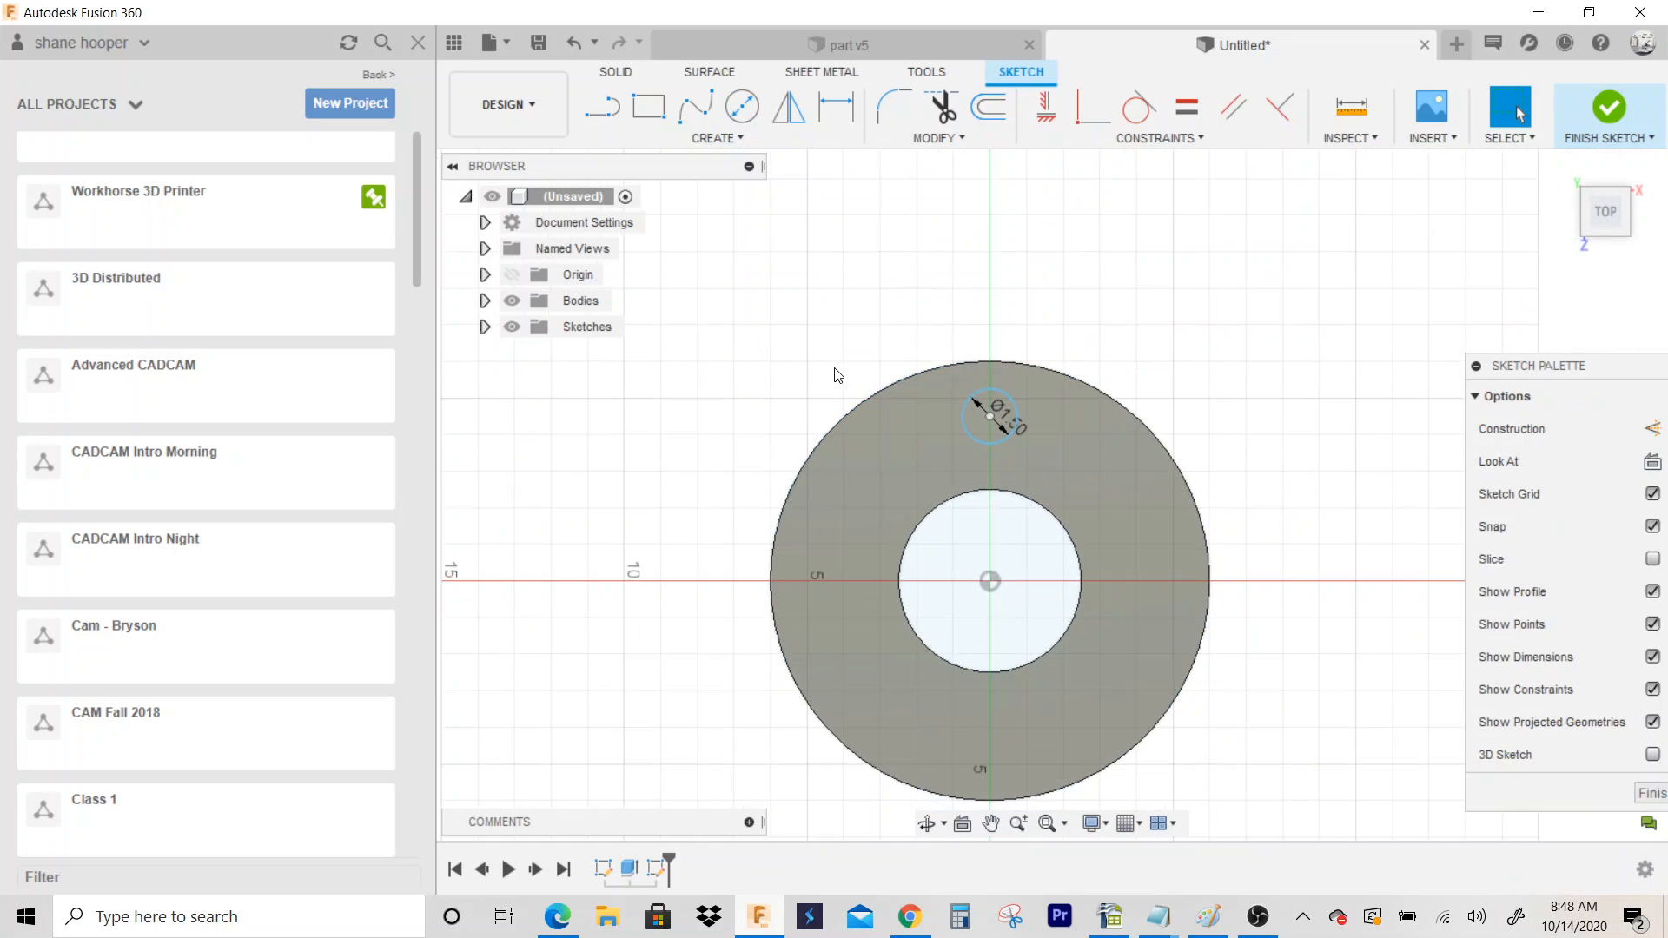
pyautogui.moveTo(837, 106)
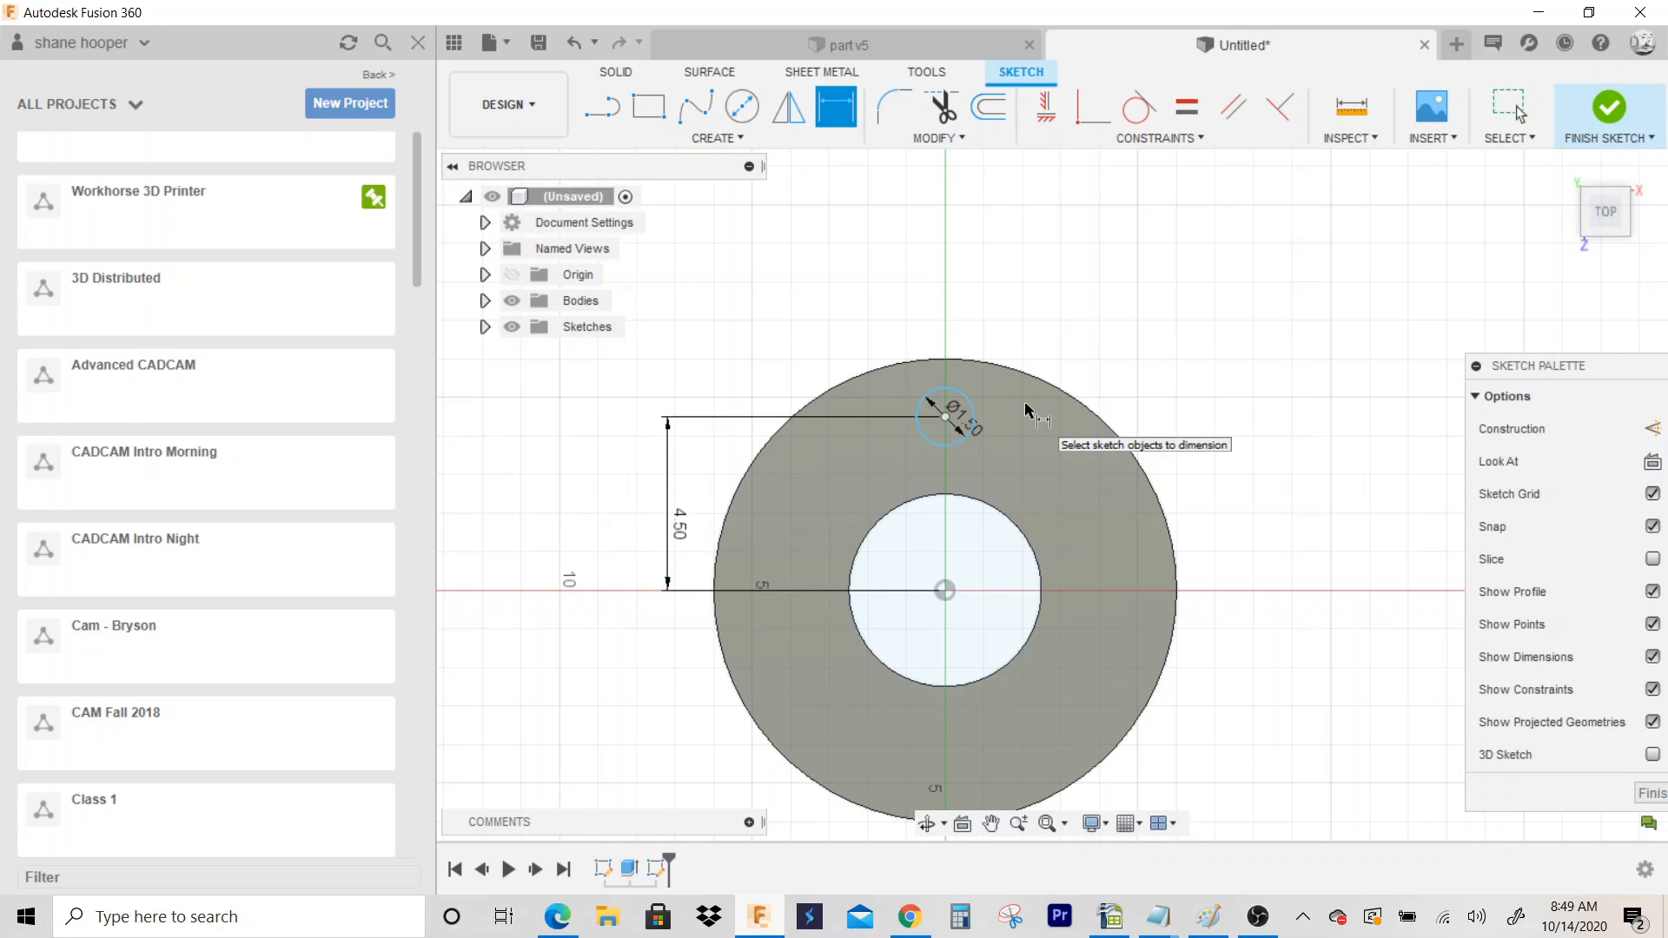
pyautogui.moveTo(729, 154)
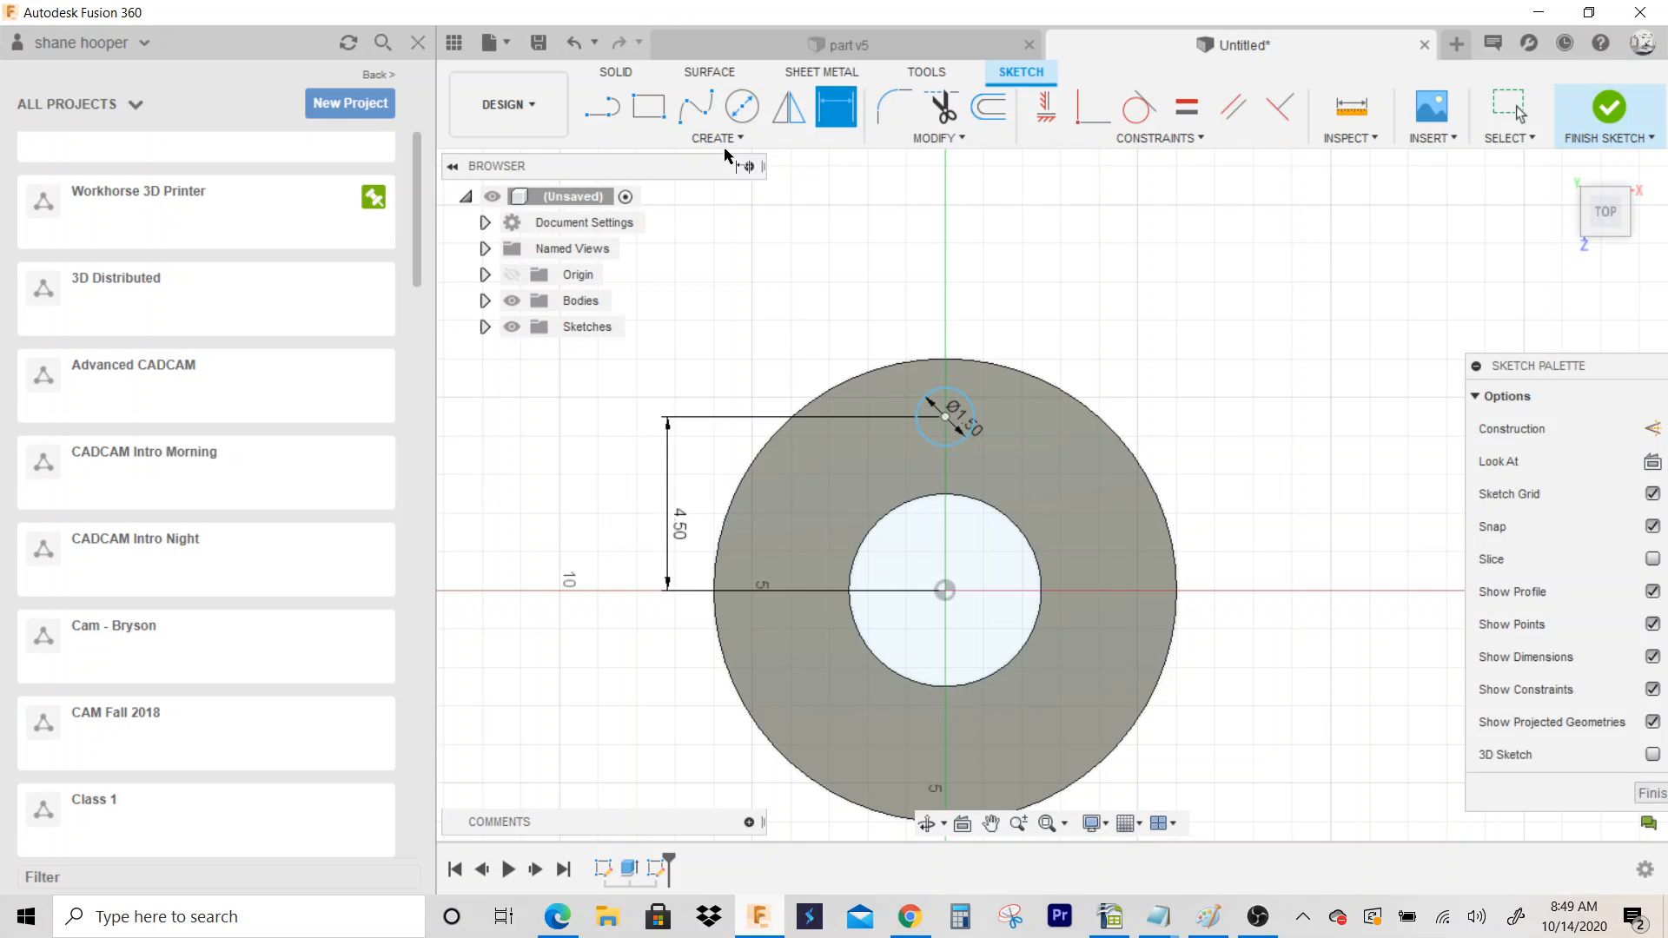
pyautogui.click(718, 137)
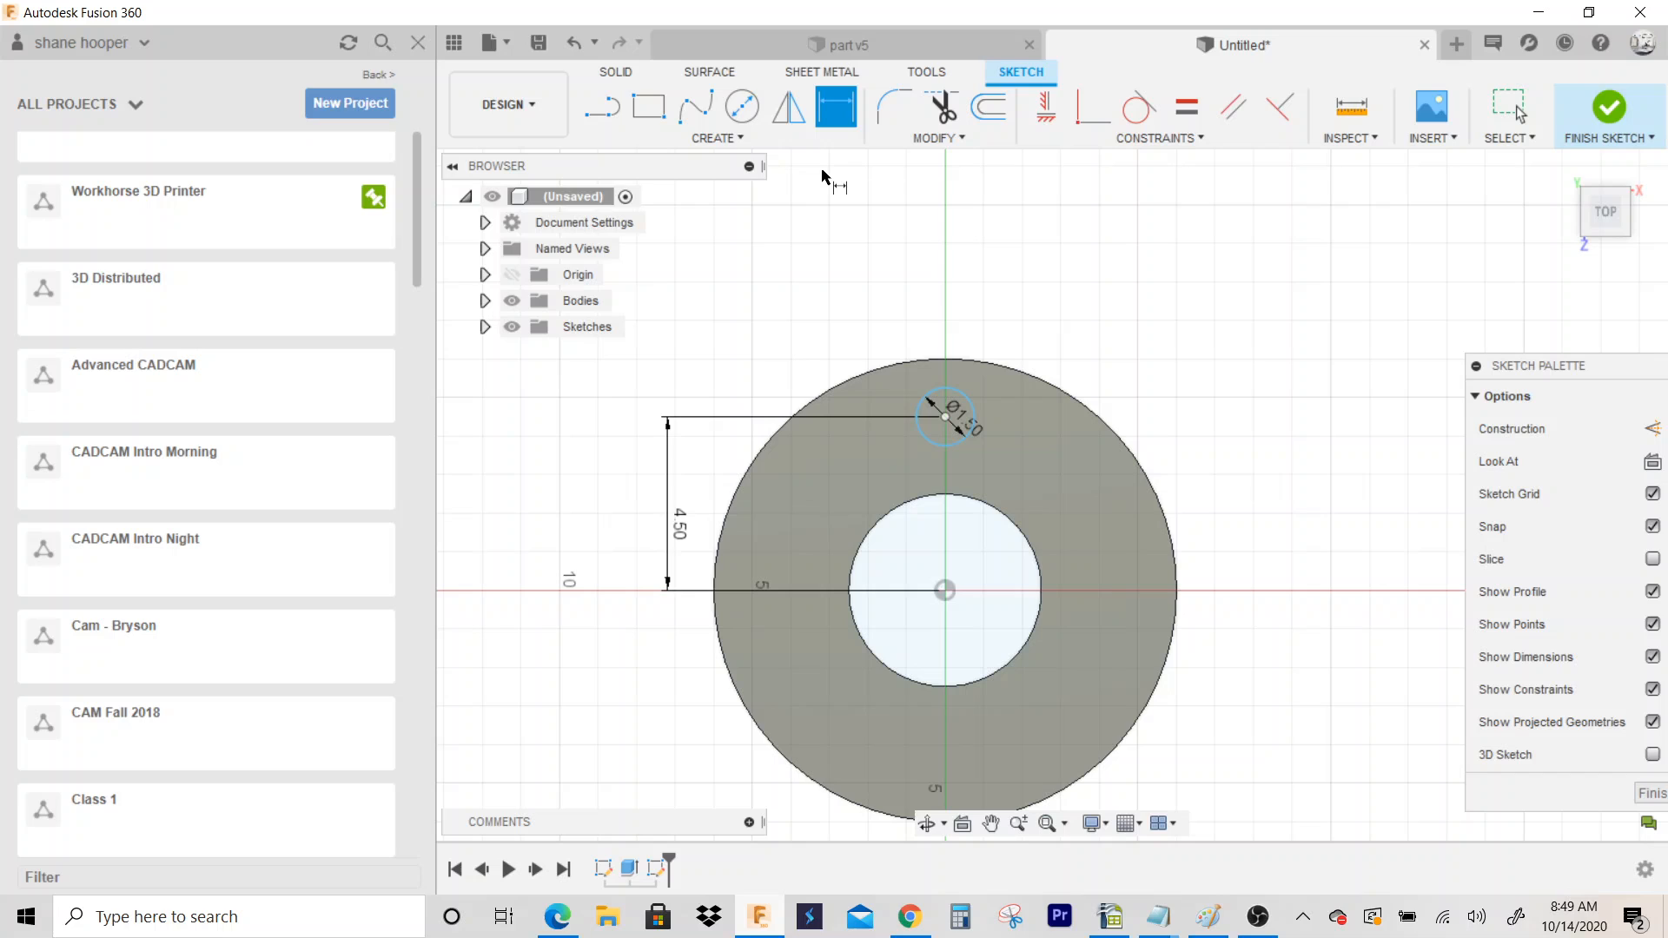
pyautogui.click(716, 137)
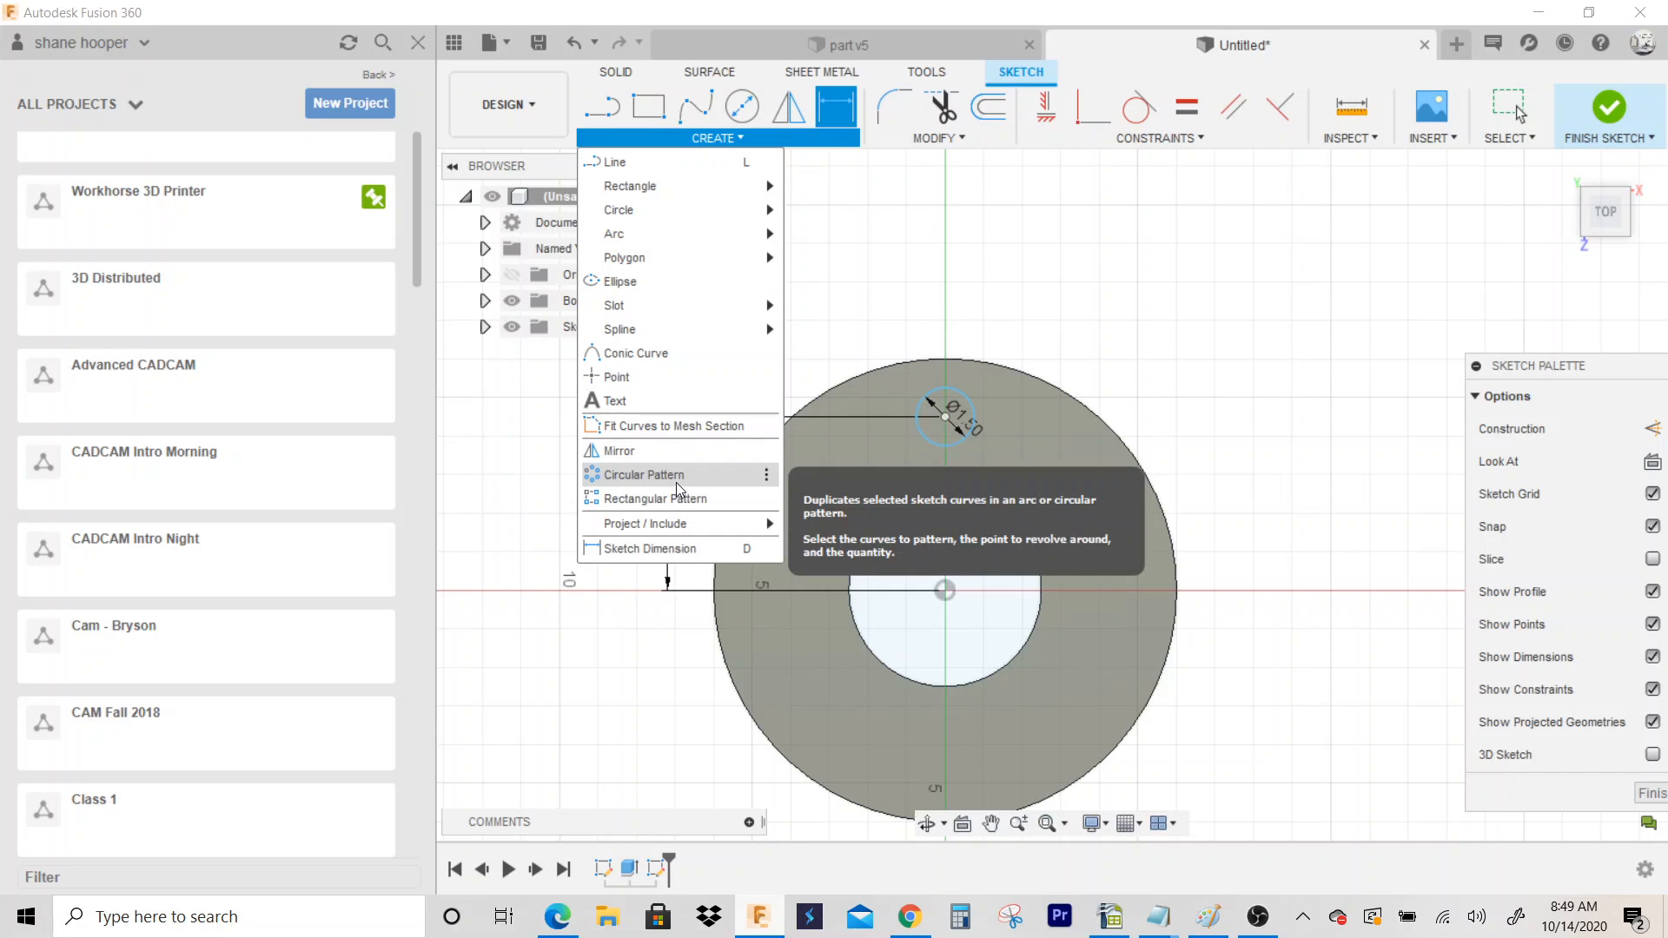
# Step: Circular-pattern the hole circle around the ring's centre with quantity 6
pyautogui.click(643, 475)
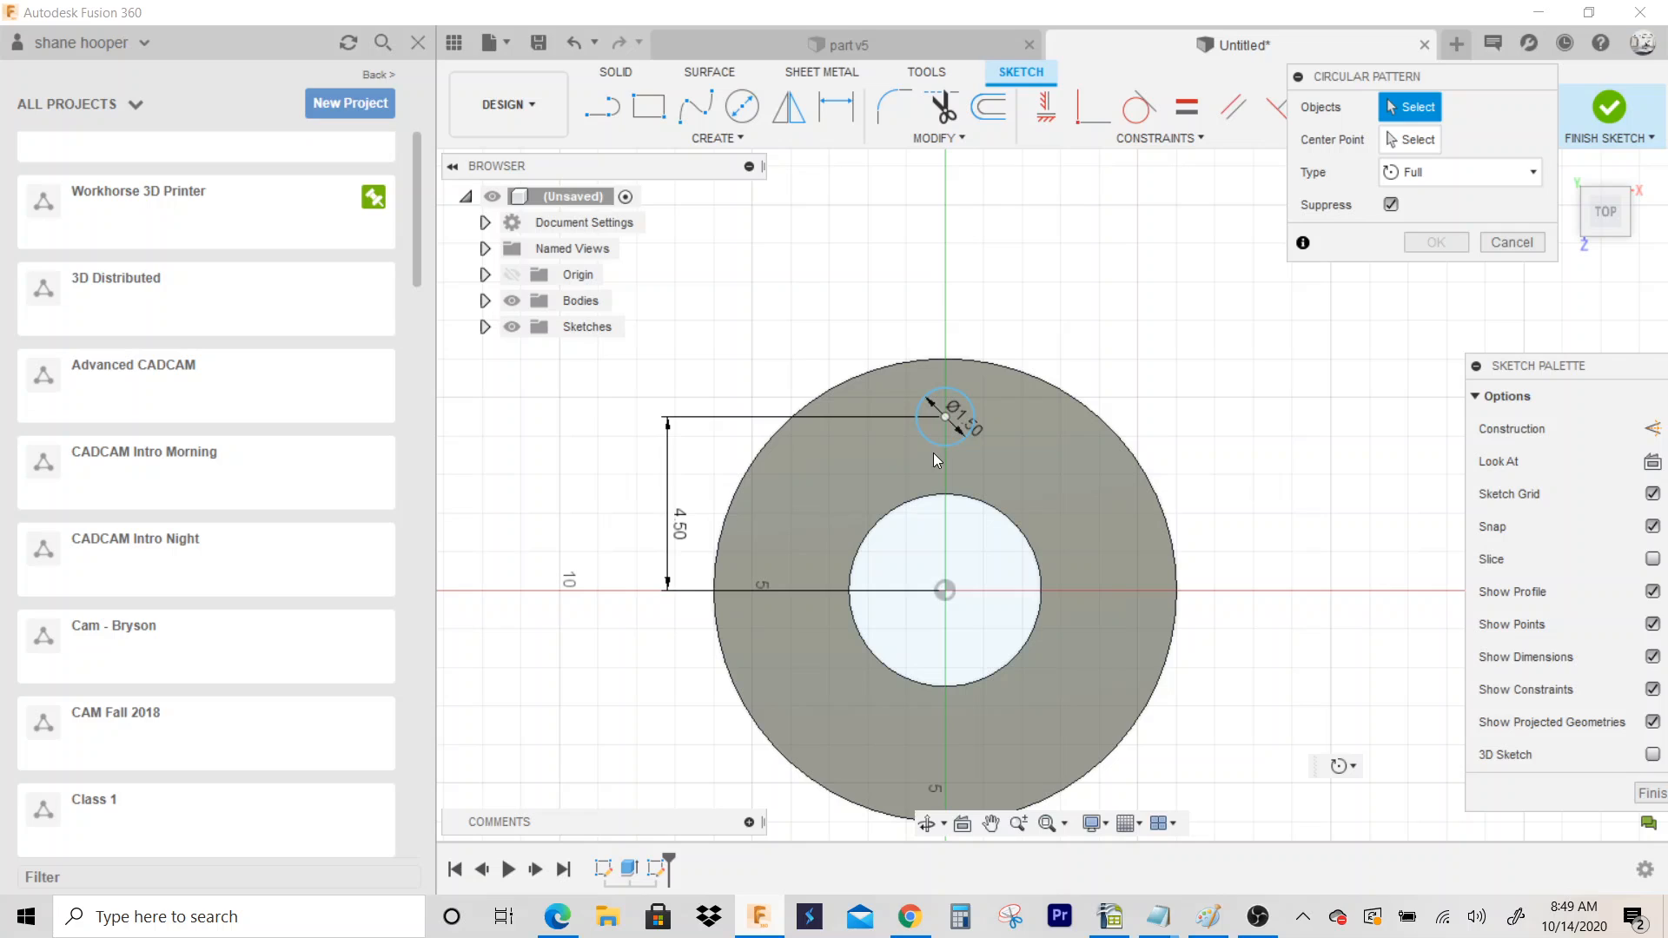
pyautogui.click(945, 415)
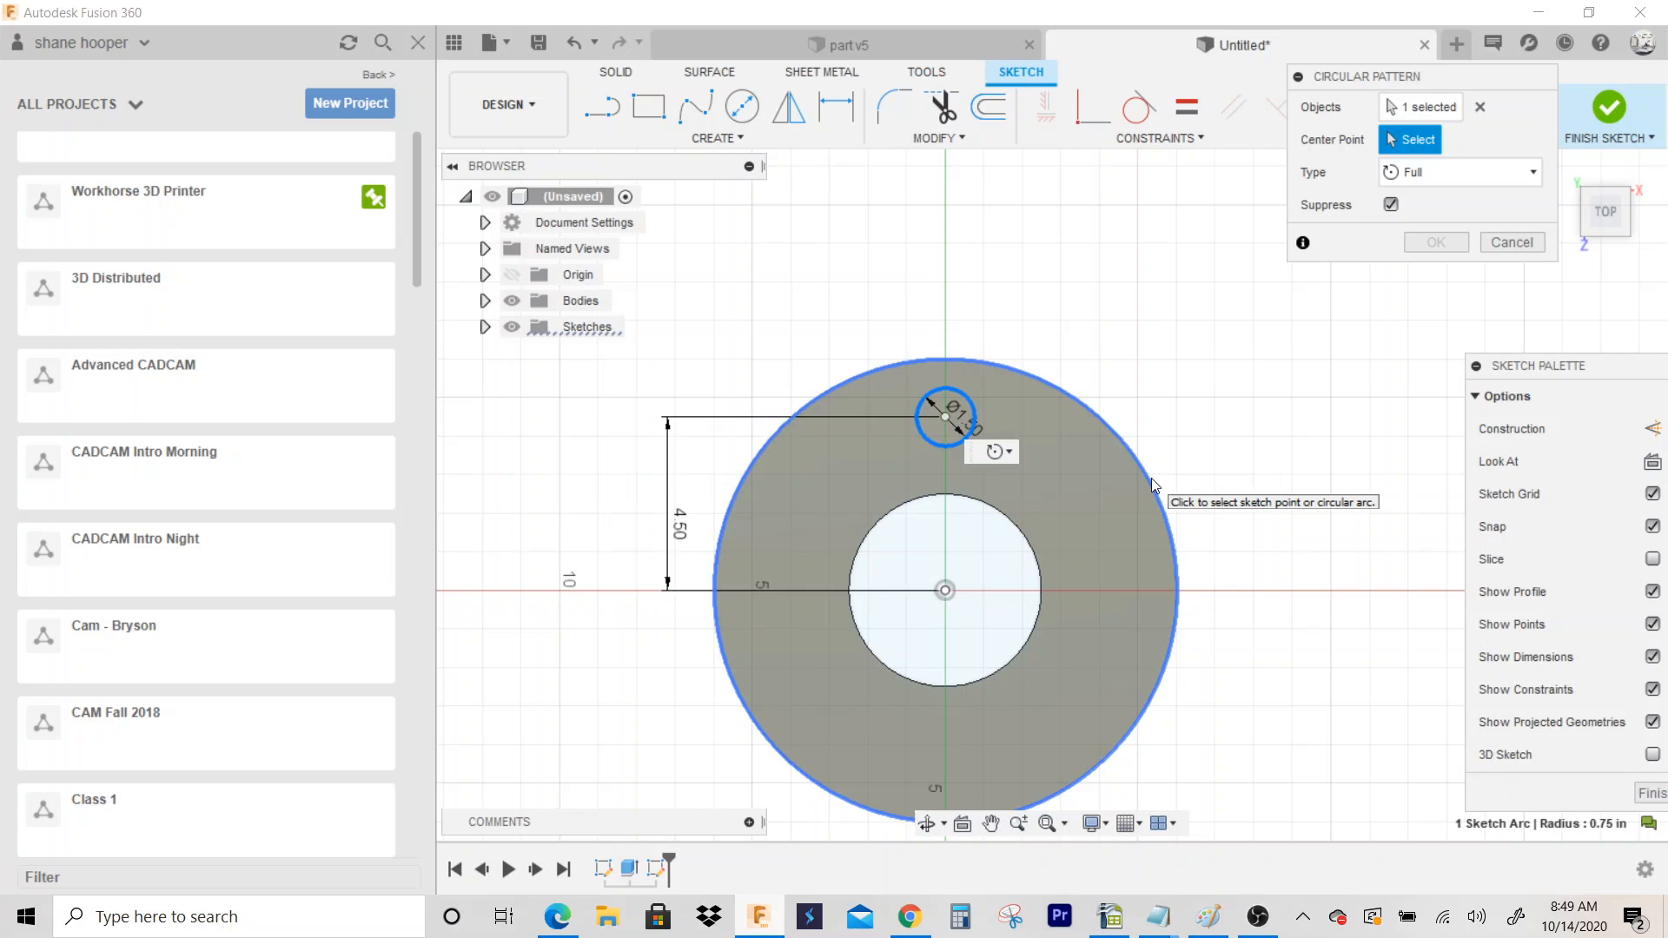
pyautogui.click(945, 591)
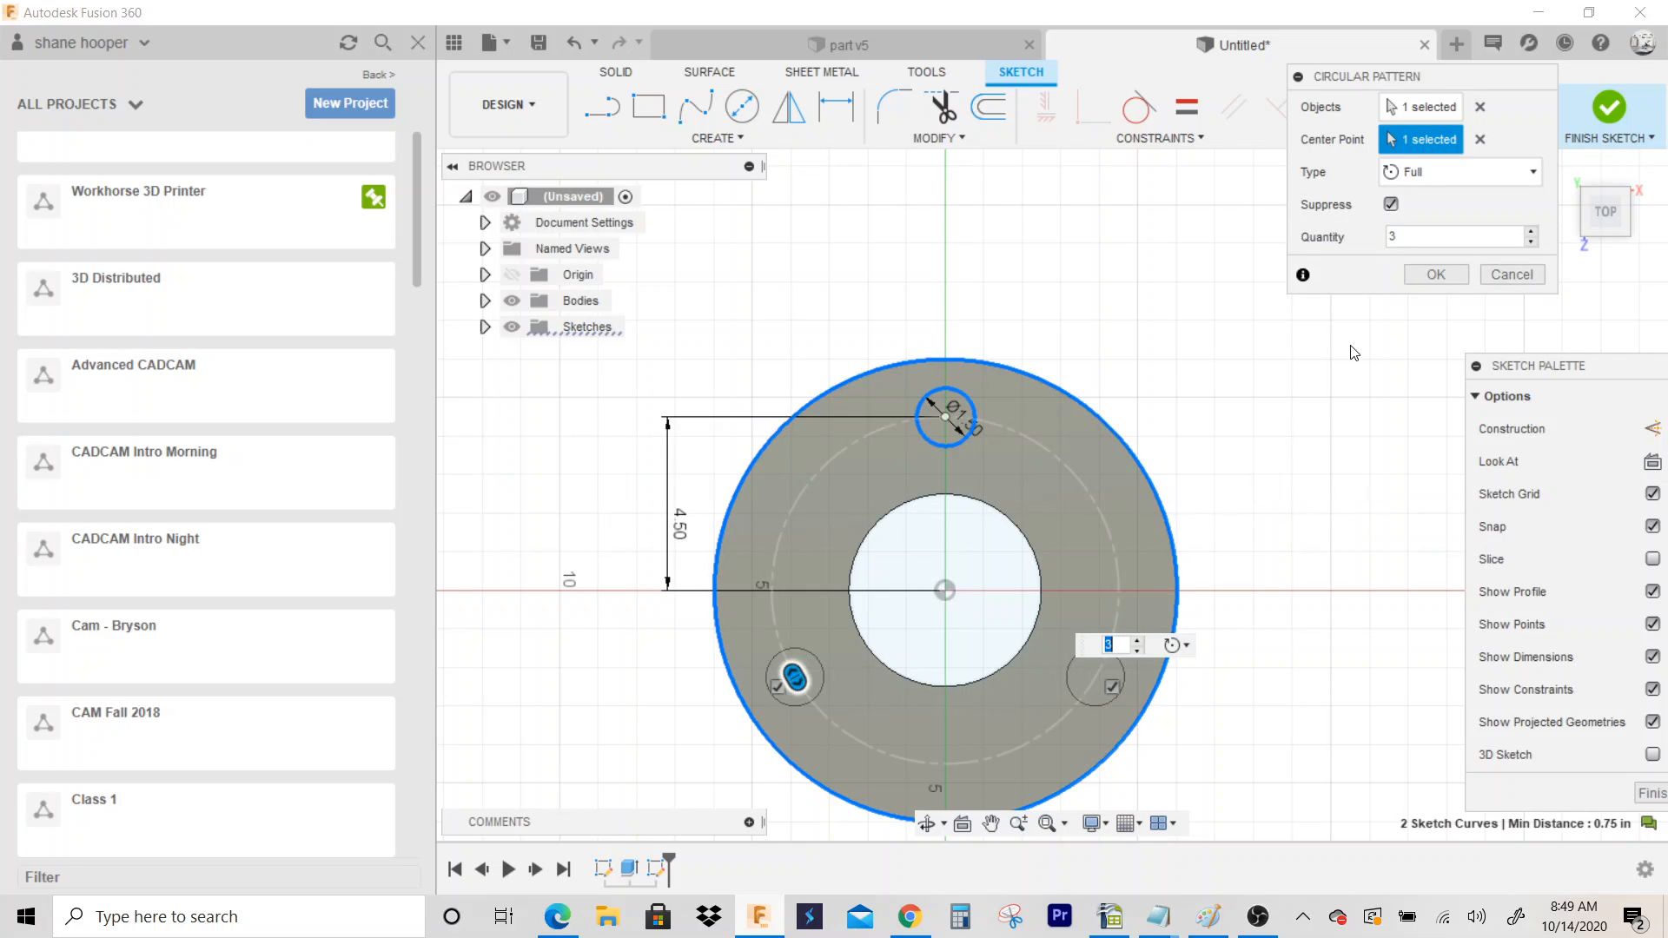
pyautogui.write('5')
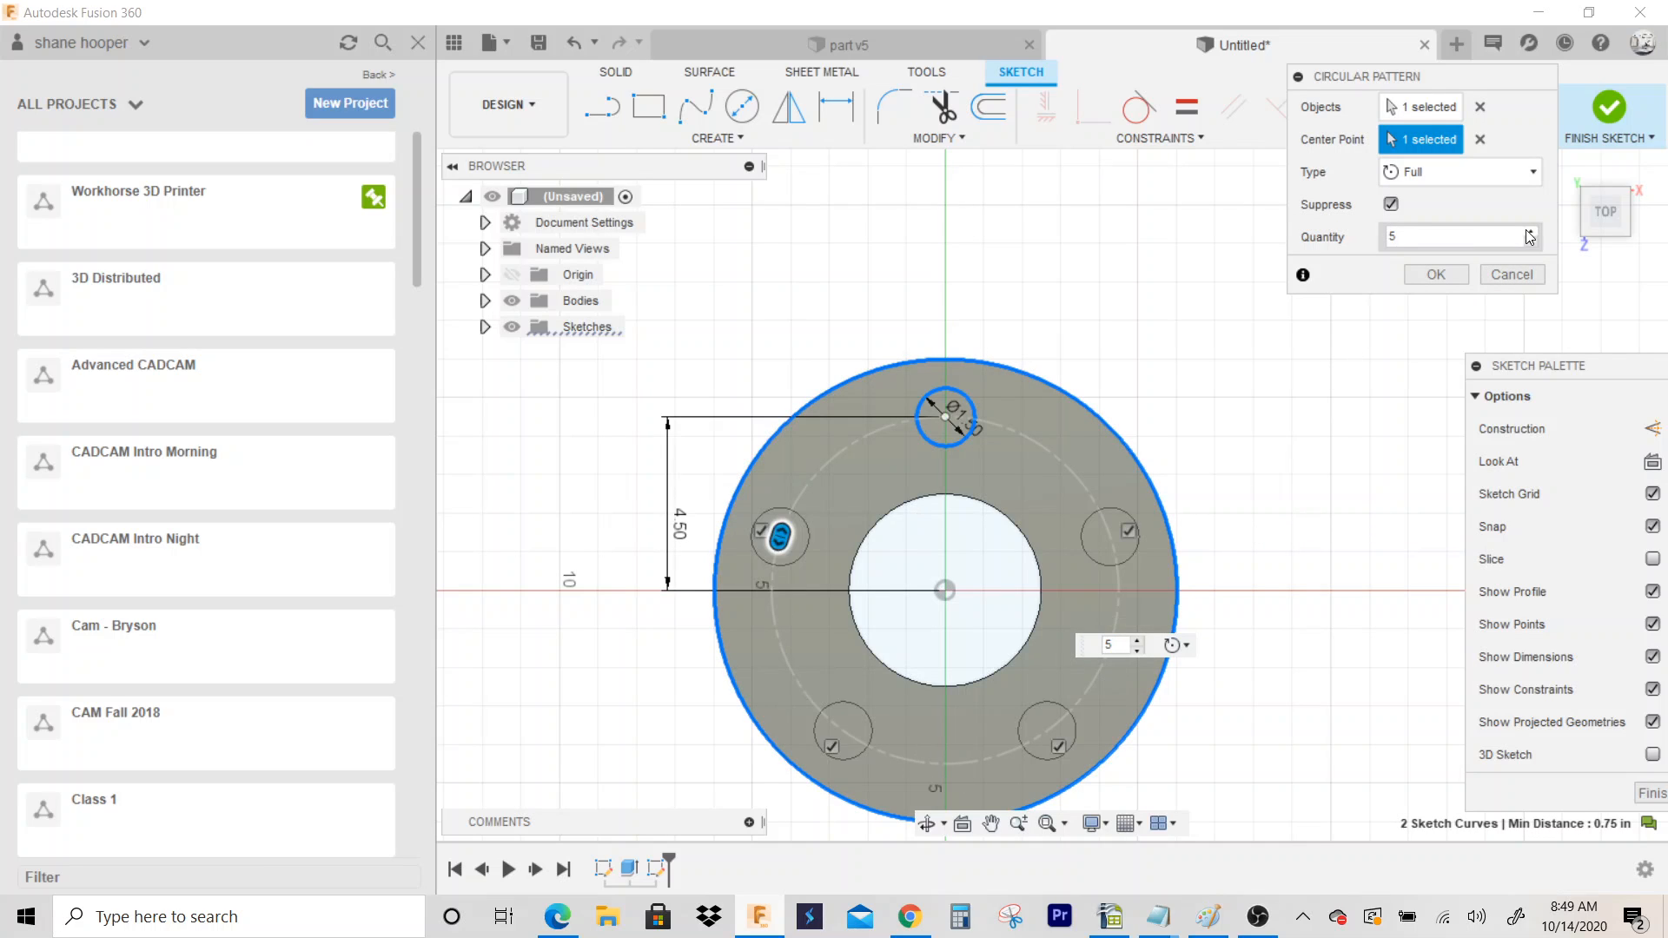
pyautogui.write('6')
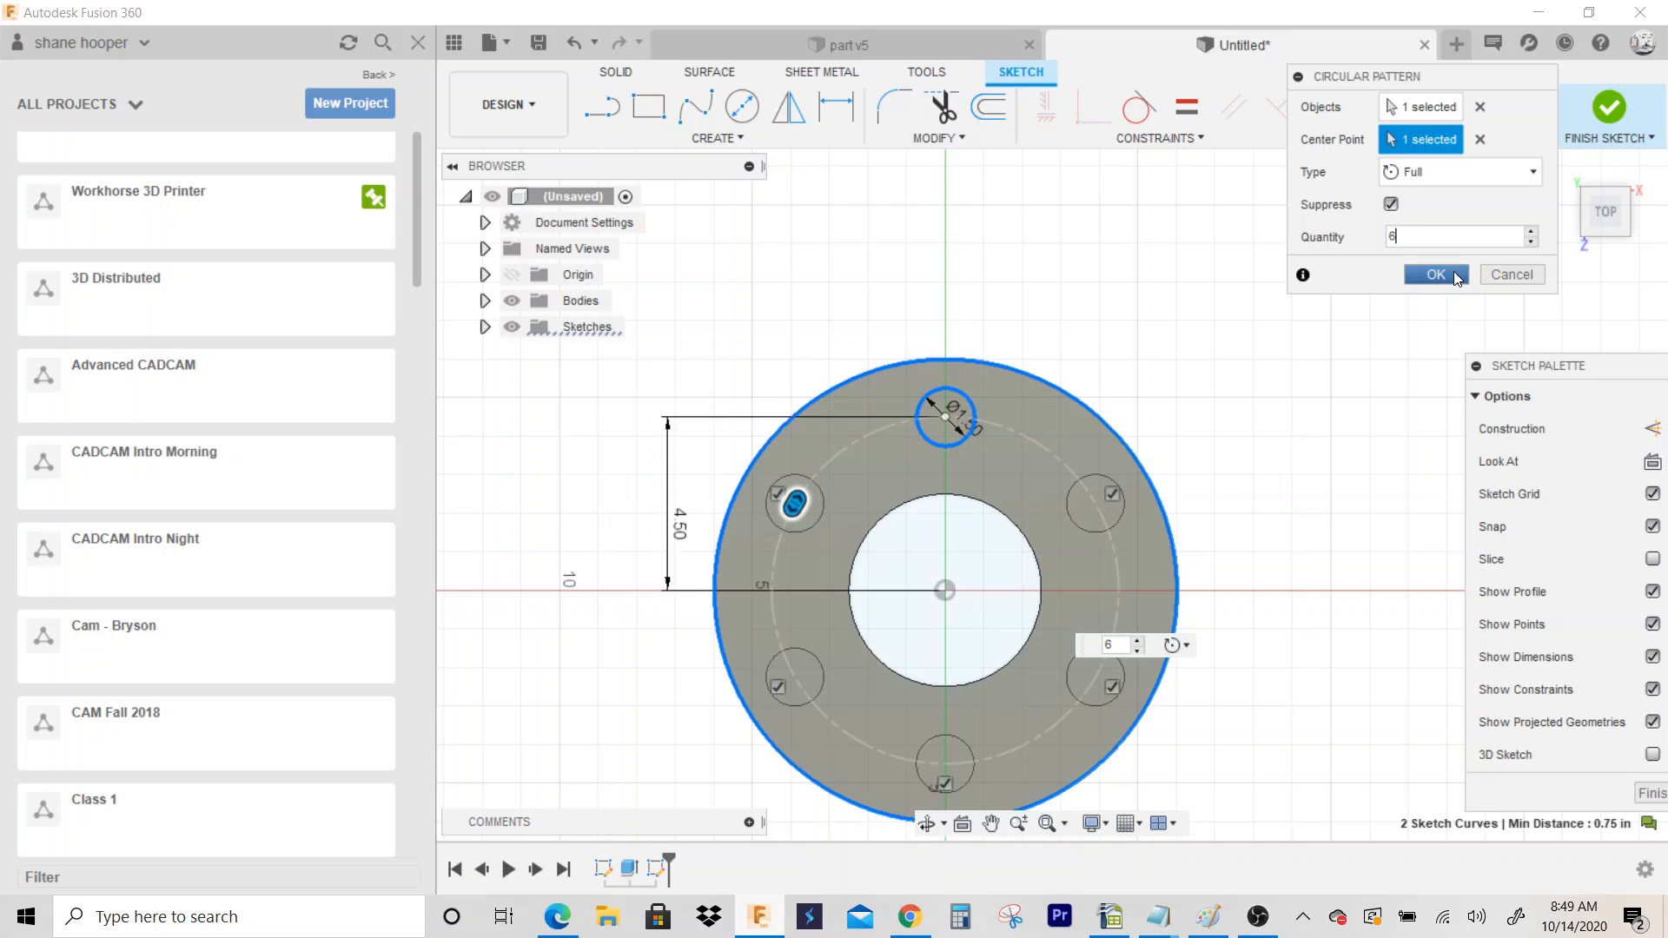
pyautogui.click(1435, 274)
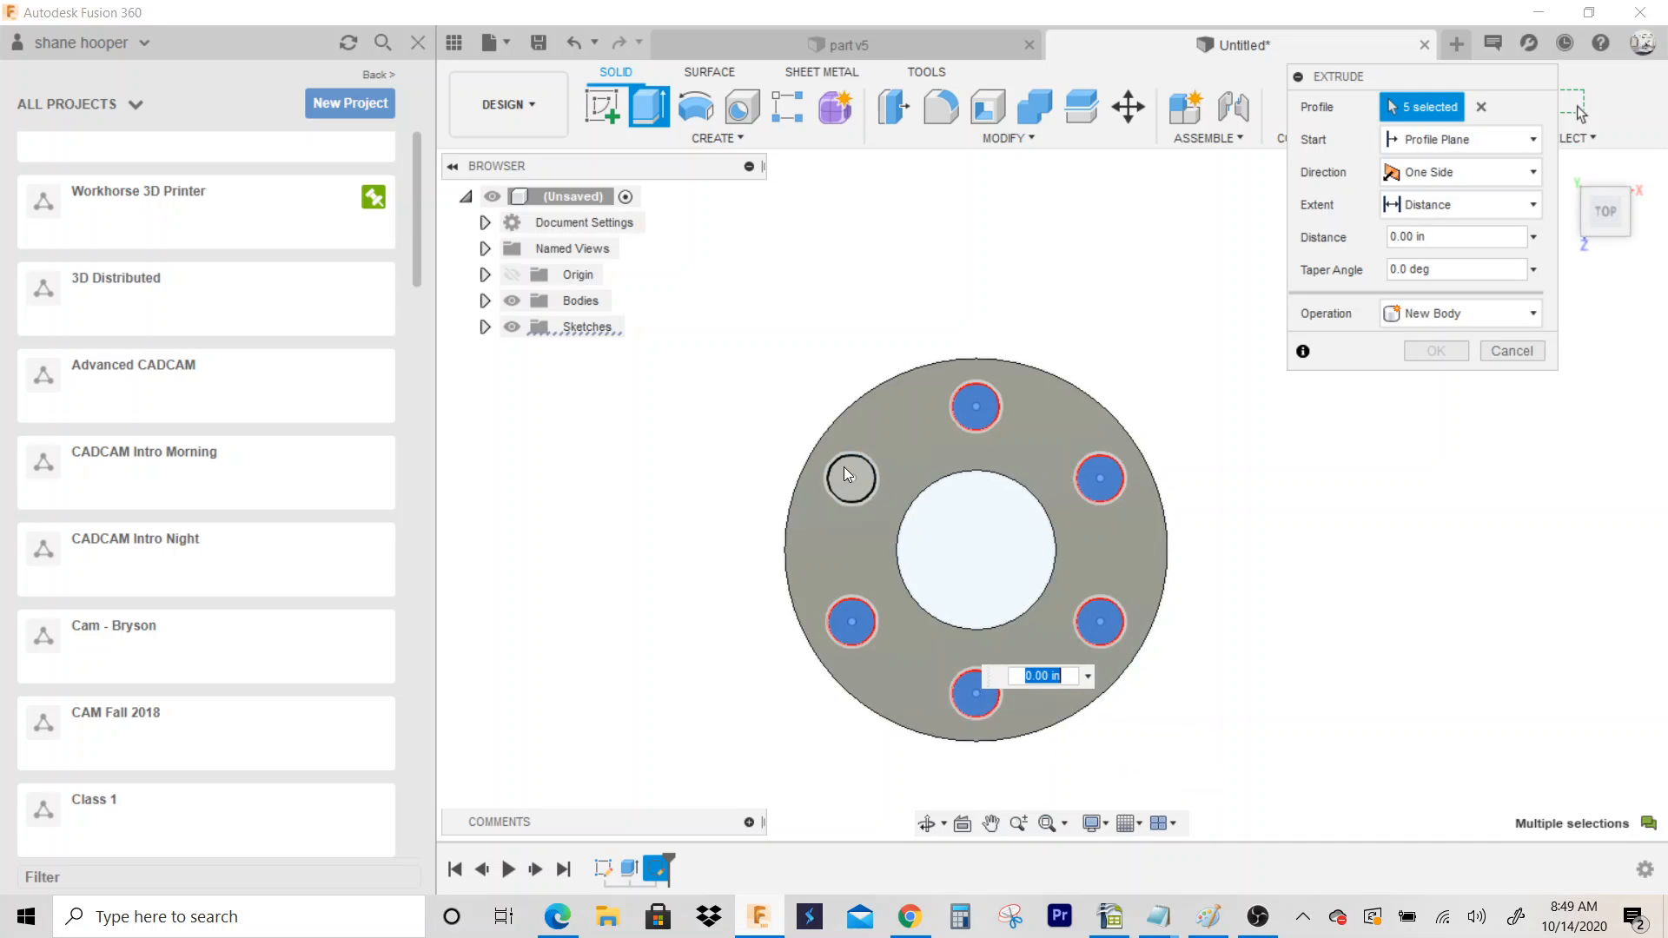
# Step: Extrude-cut all six hole profiles through the flange, then orbit to inspect the result
pyautogui.click(852, 487)
pyautogui.write('-6')
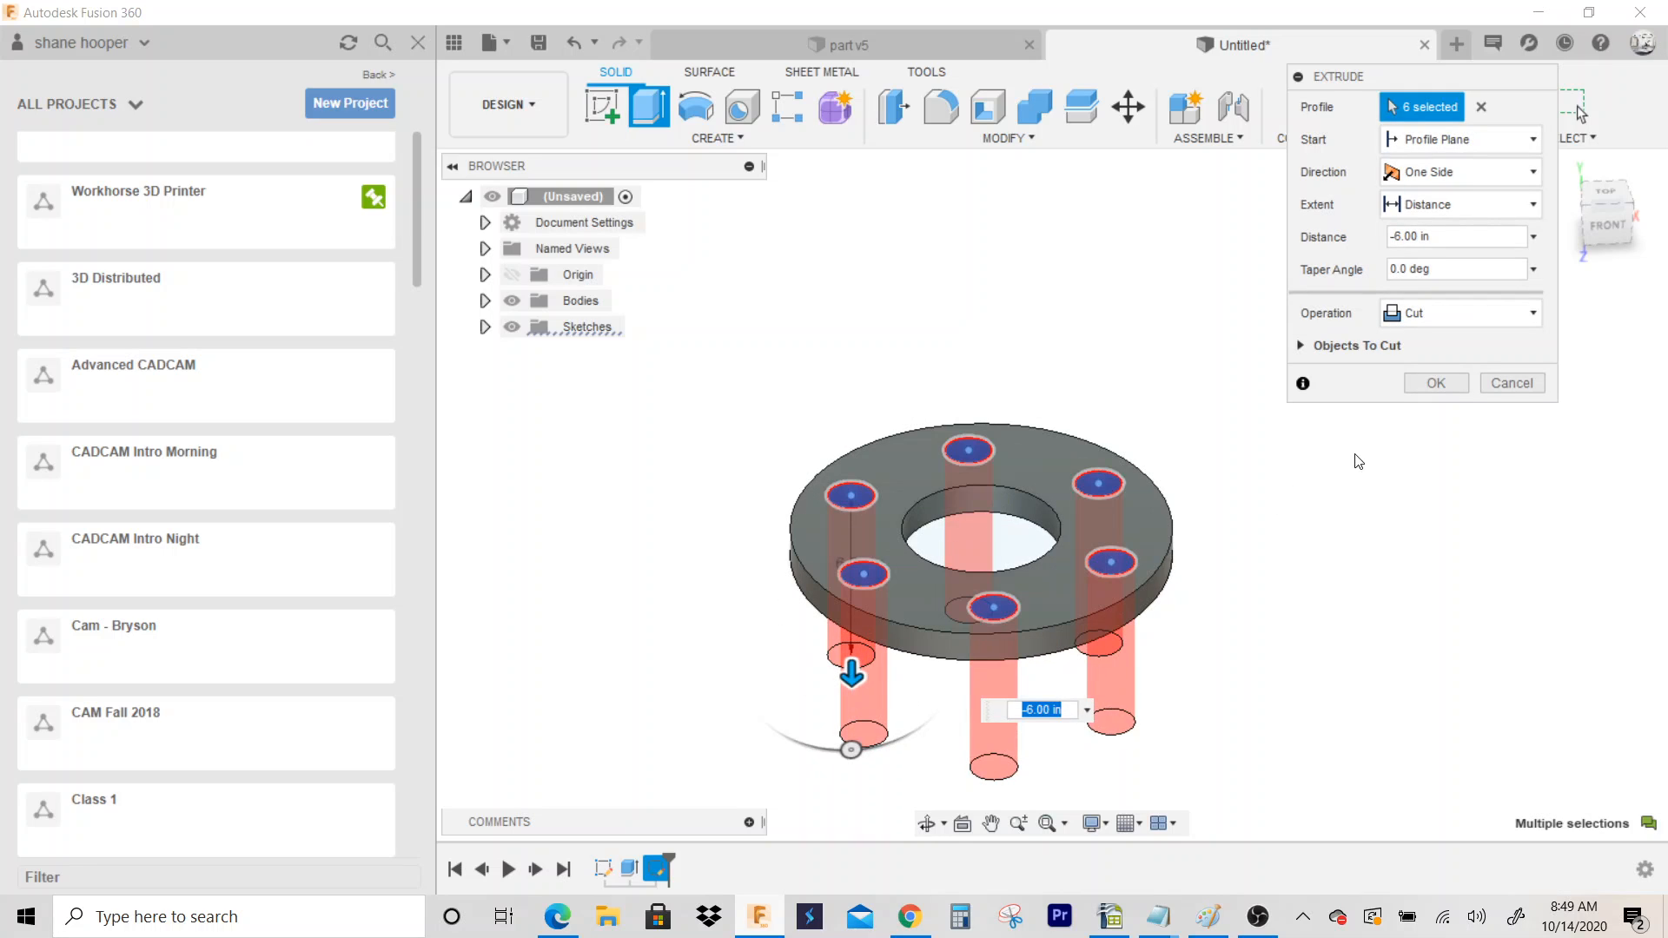
pyautogui.click(1435, 383)
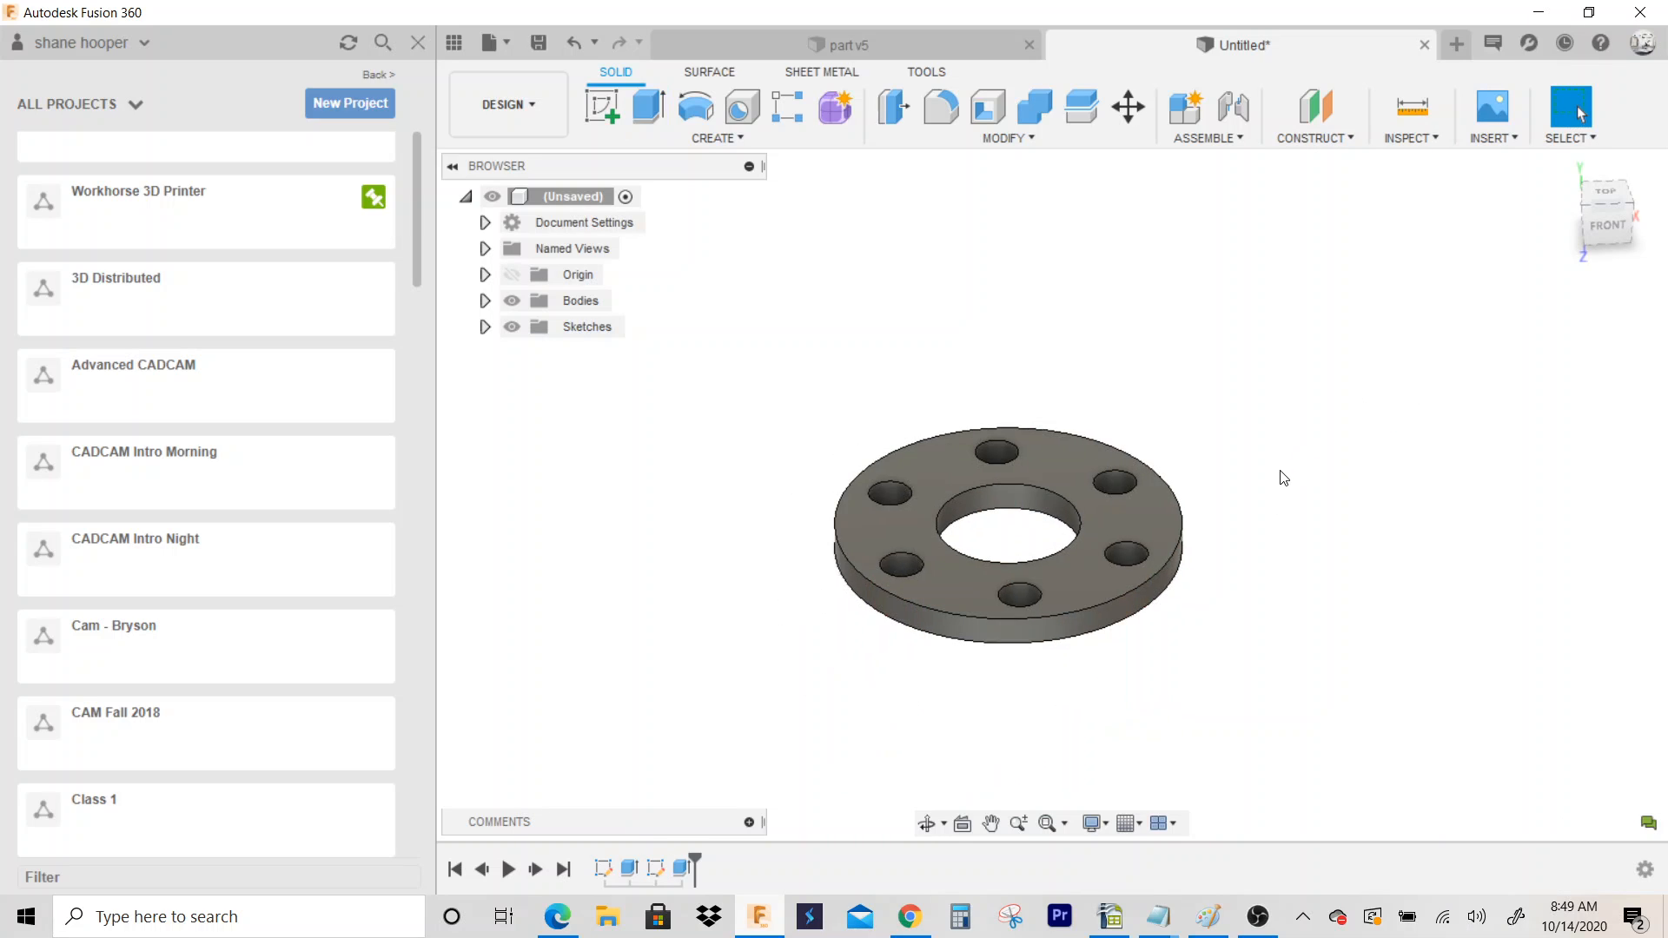
pyautogui.moveTo(1283, 477); pyautogui.dragTo(1054, 635)
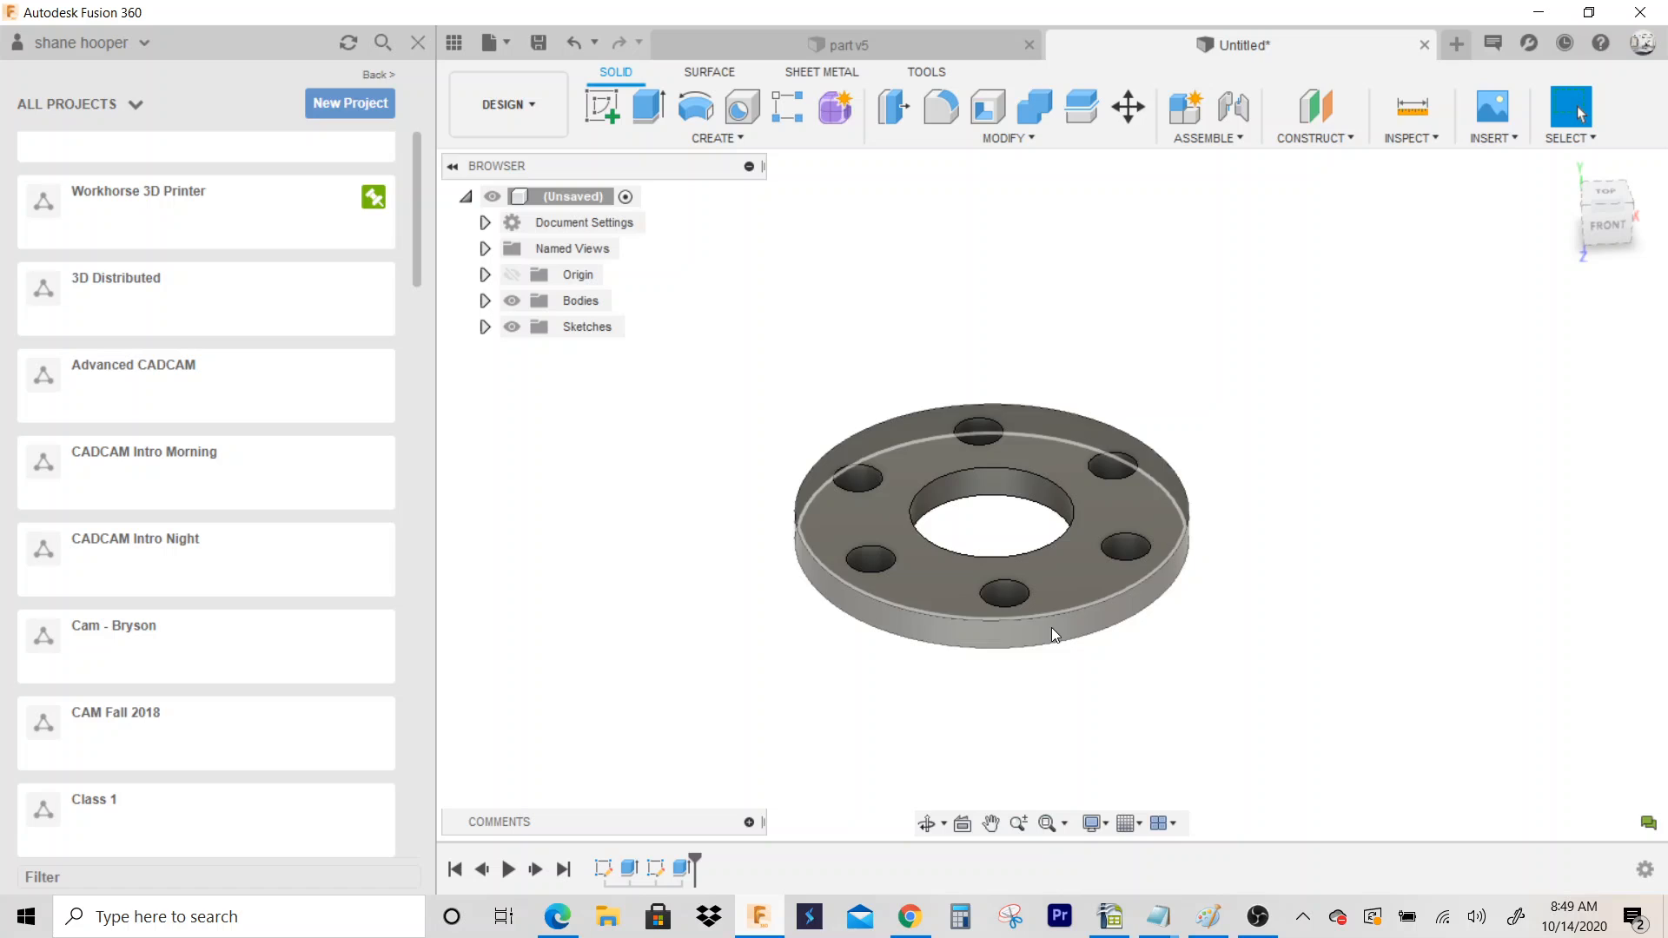